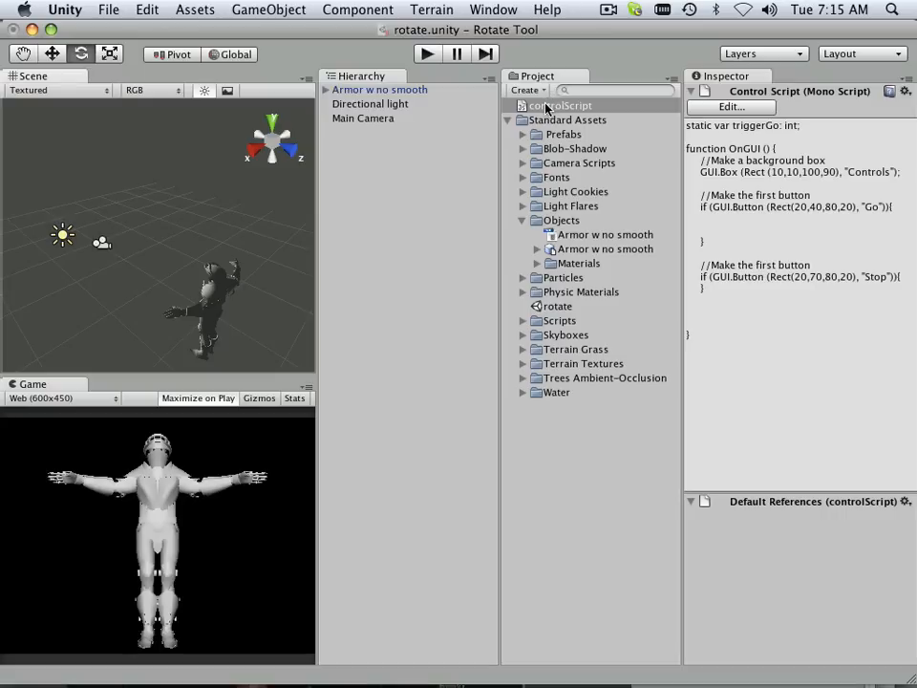
Step: Create a new JavaScript asset from the Create menu and rename it widgitScript
{"action": "left_click", "coordinate": [527, 90]}
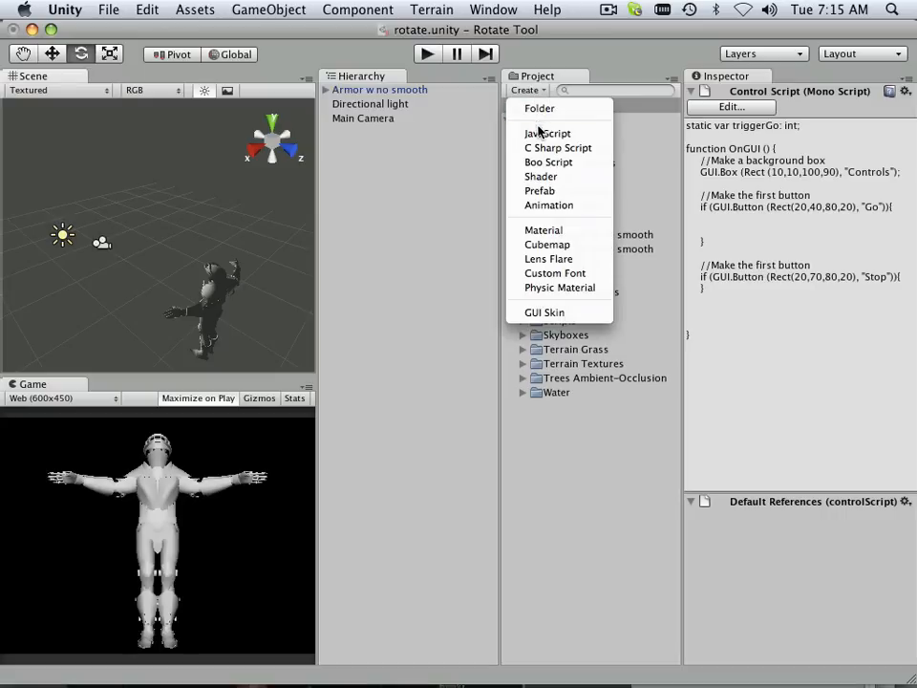
{"action": "left_click", "coordinate": [547, 134]}
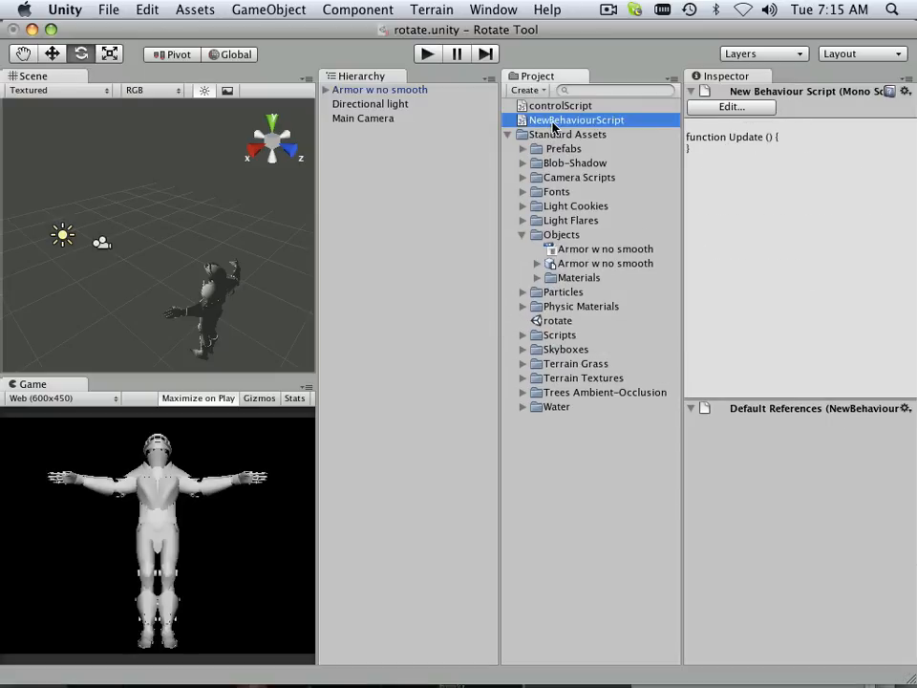
{"action": "double_click", "coordinate": [575, 119]}
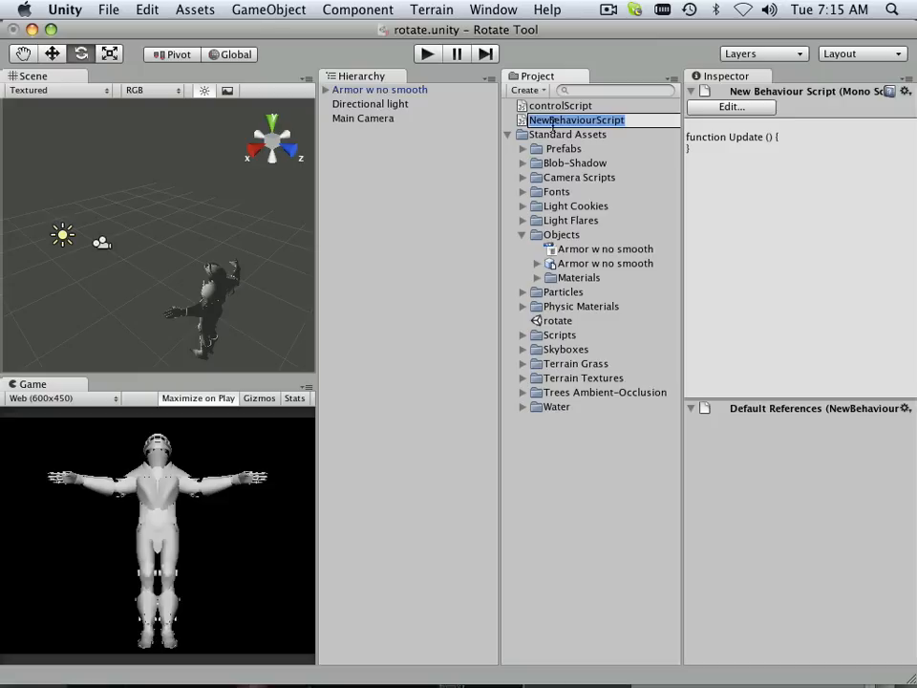
{"action": "type", "text": "widget"}
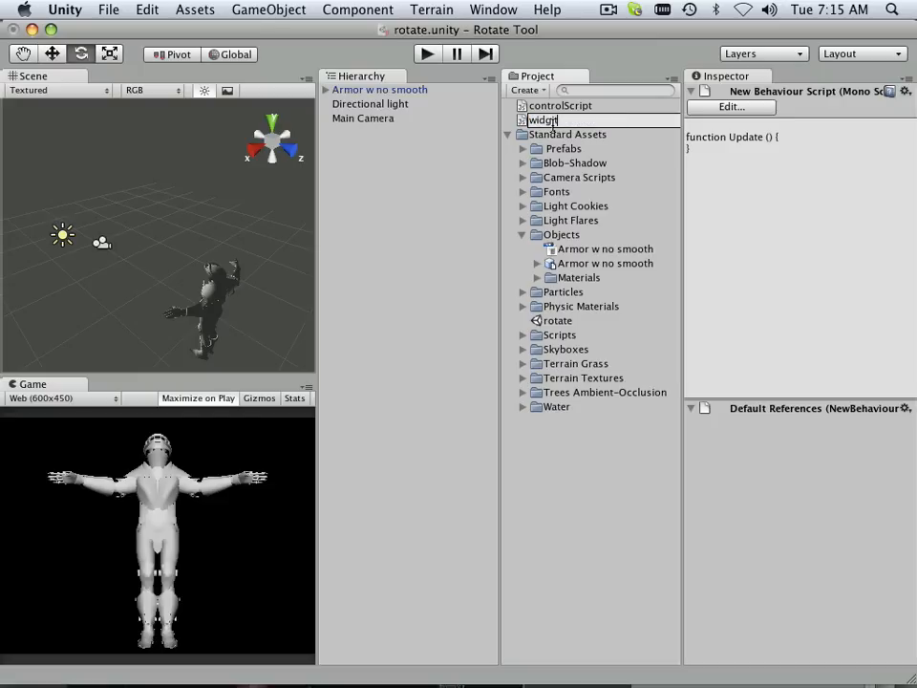
{"action": "type", "text": "Script"}
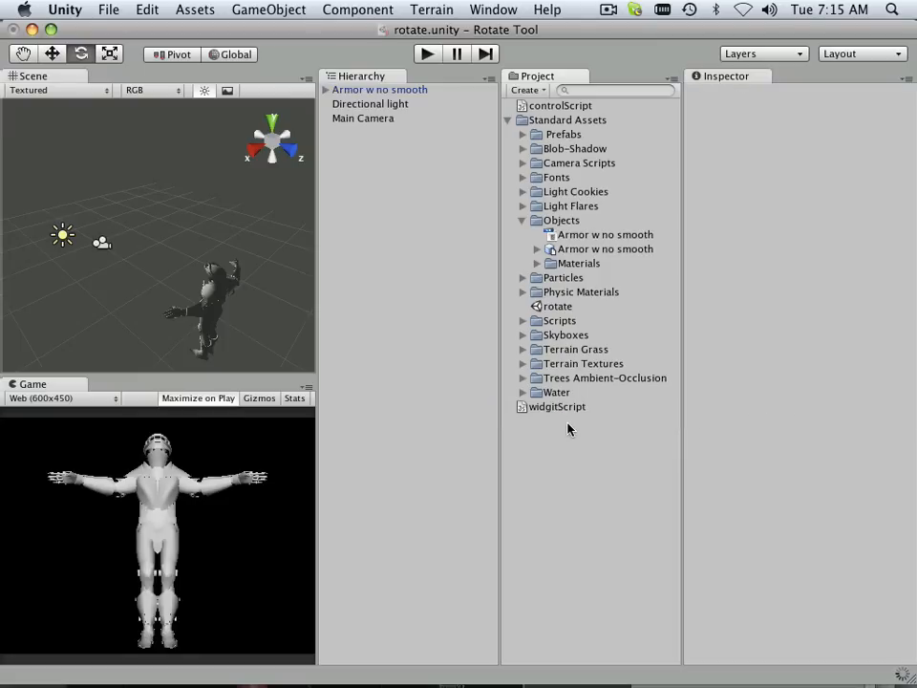
{"action": "mouse_move", "coordinate": [550, 122]}
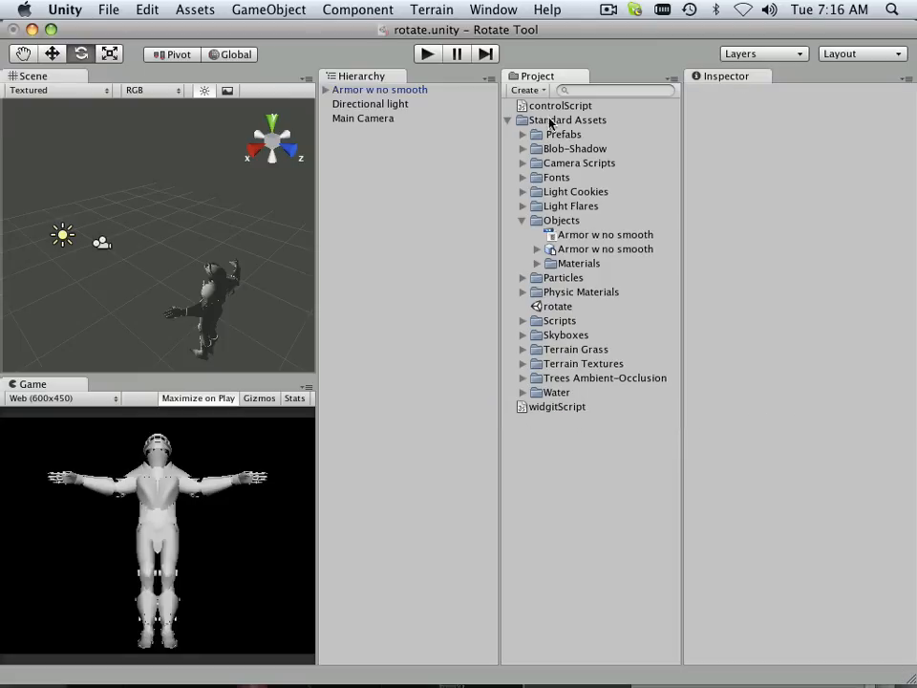
{"action": "left_click", "coordinate": [558, 405]}
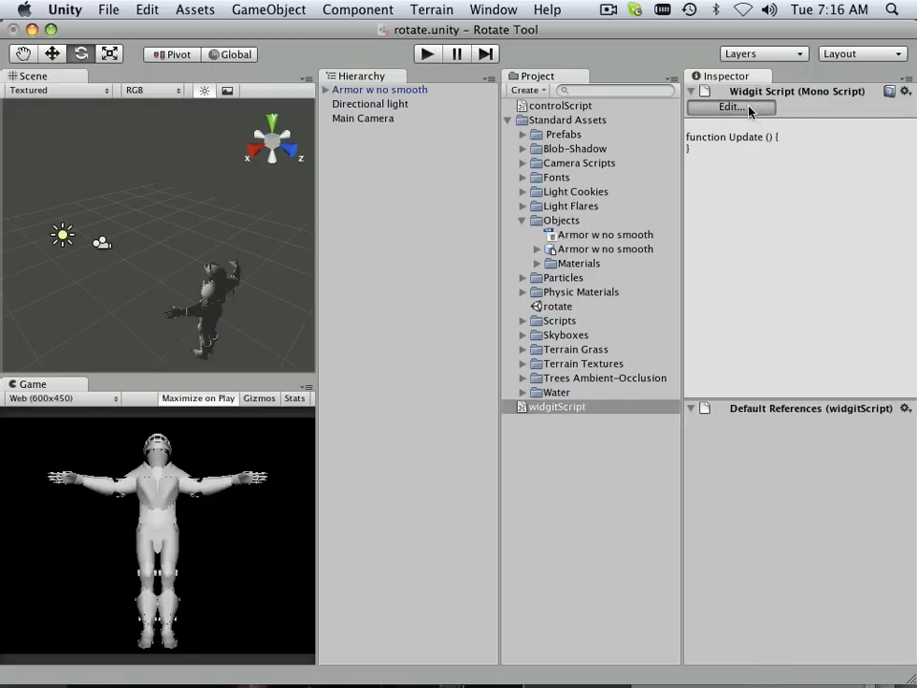
Step: Edit widgitScript.js and write 'var speedforchange' above the Update function
{"action": "left_click", "coordinate": [730, 107]}
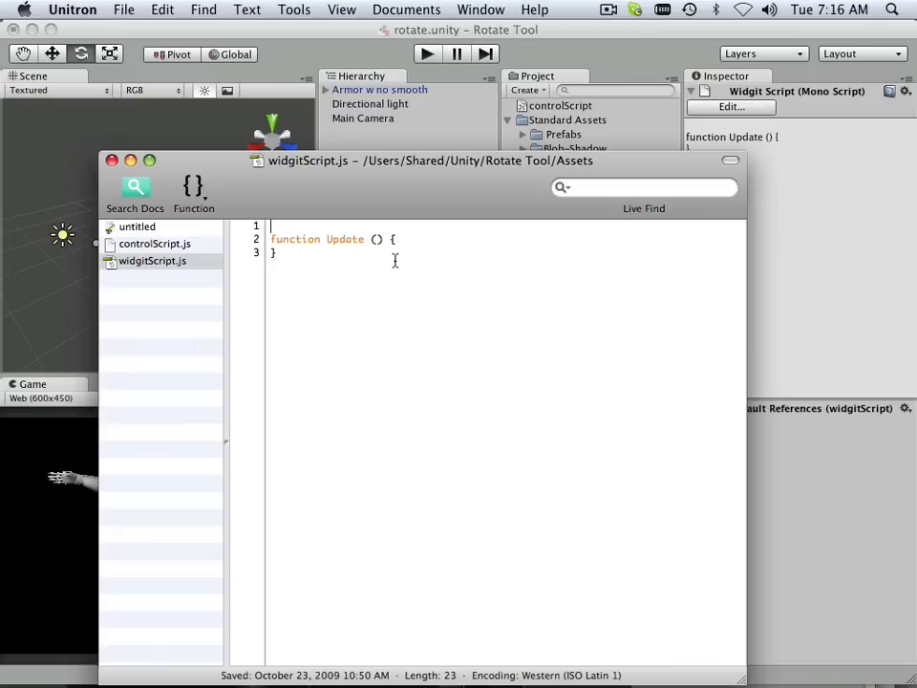
{"action": "type", "text": "vo"}
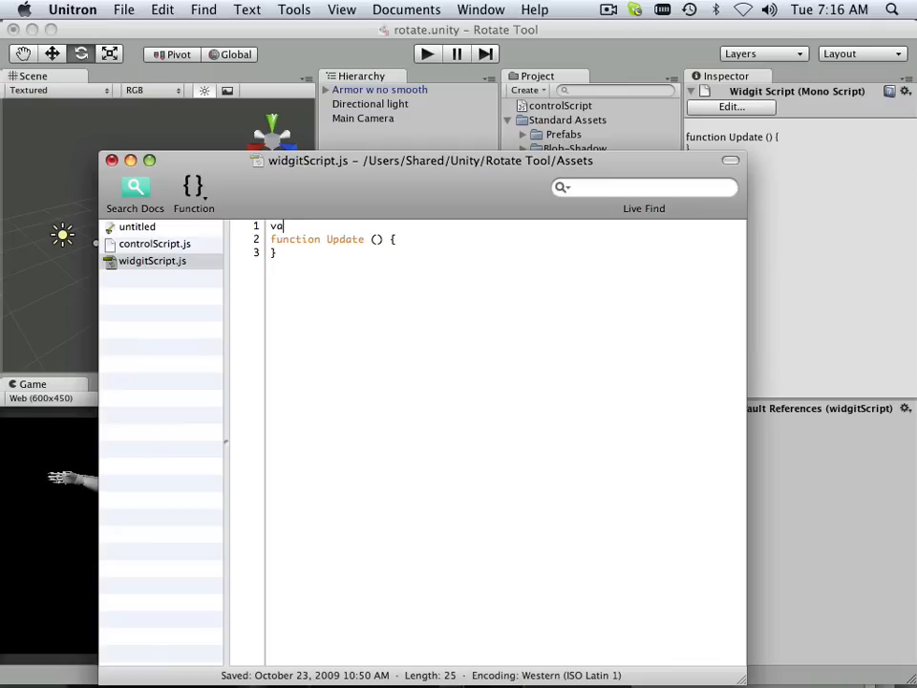
{"action": "type", "text": "r"}
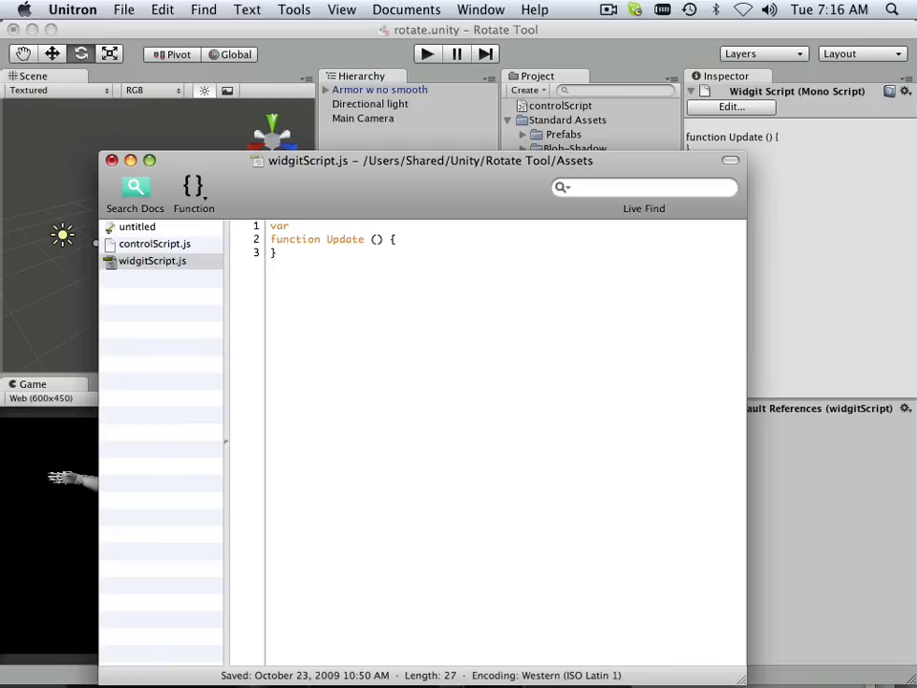
{"action": "type", "text": "s"}
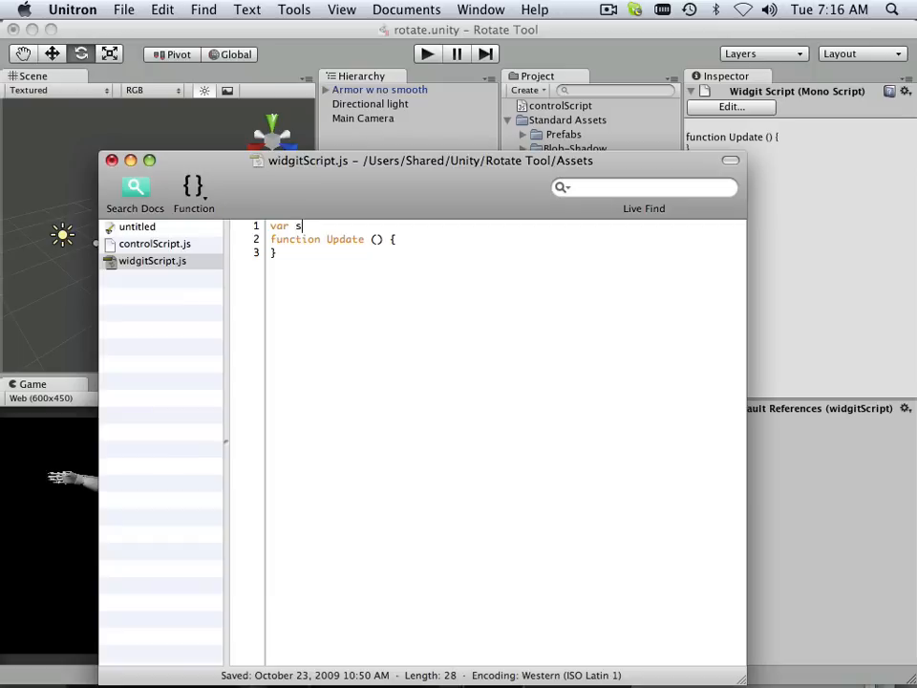
{"action": "type", "text": "peed"}
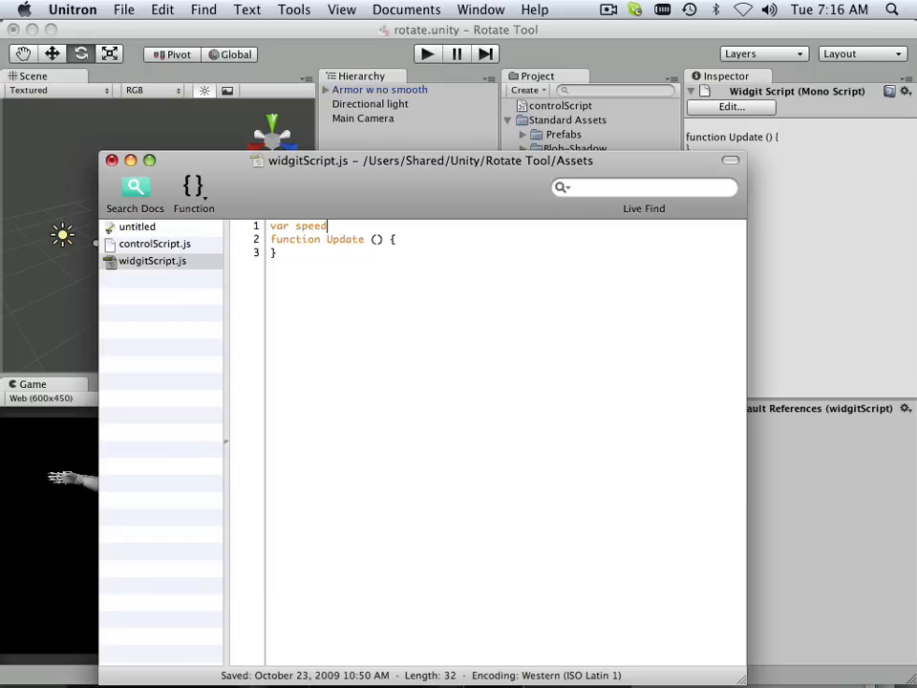
{"action": "type", "text": "for"}
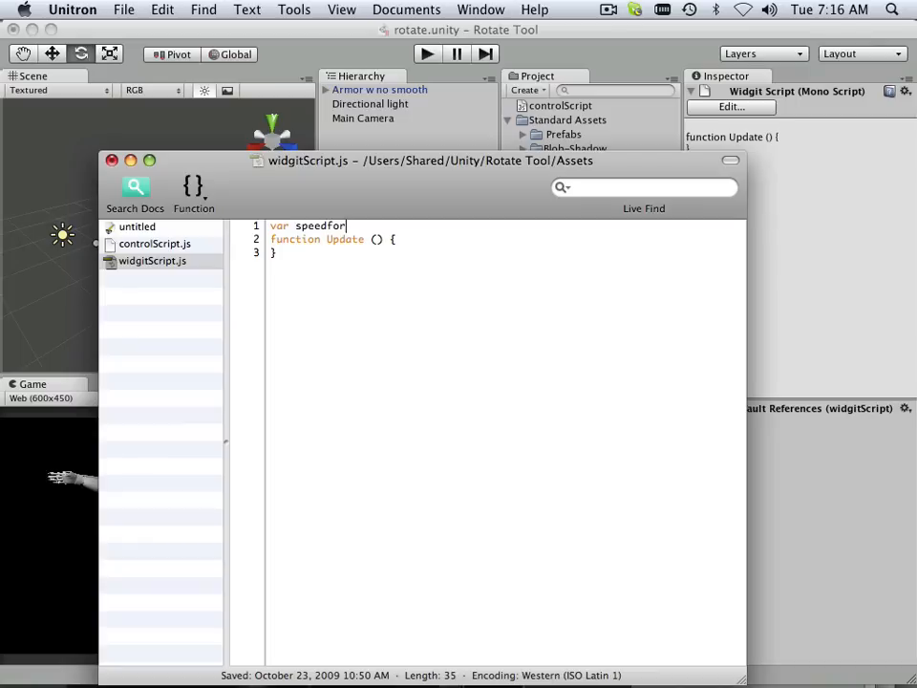
{"action": "type", "text": "c"}
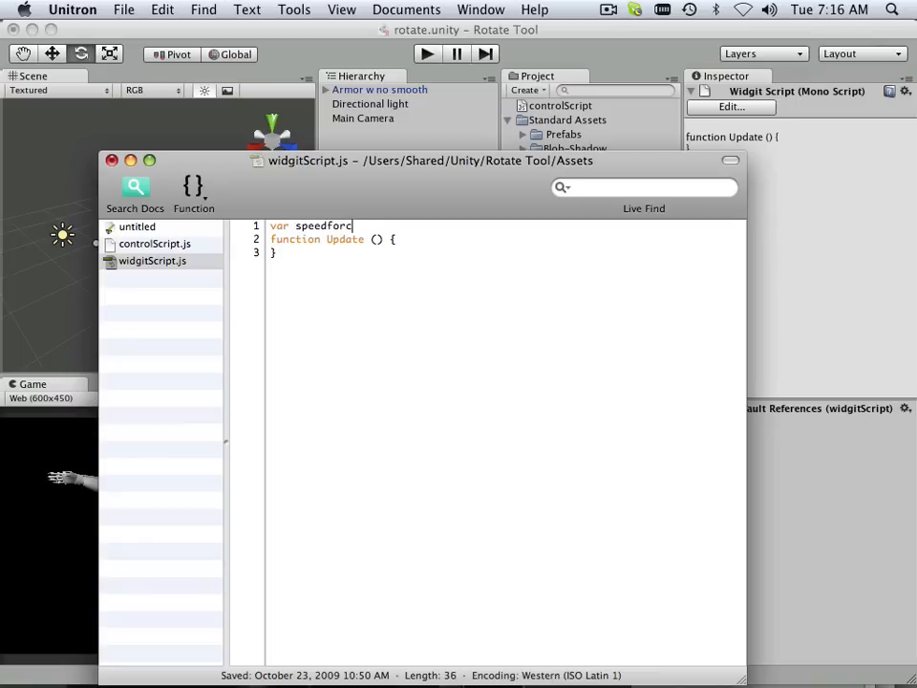
{"action": "type", "text": "hange"}
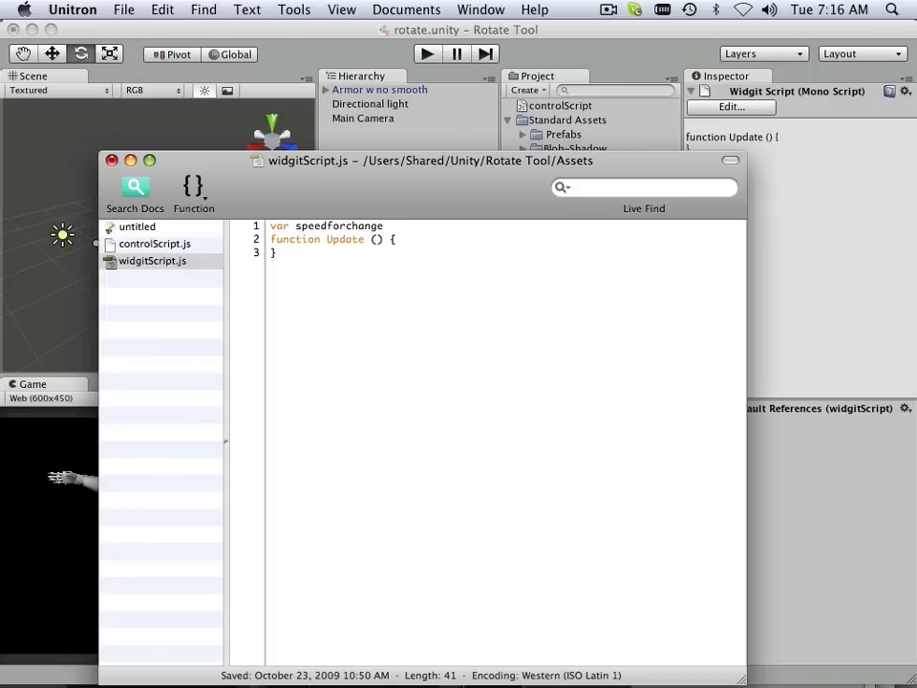
Step: Complete the declaration as 'var speedforchange : int;'
{"action": "left_click", "coordinate": [382, 226]}
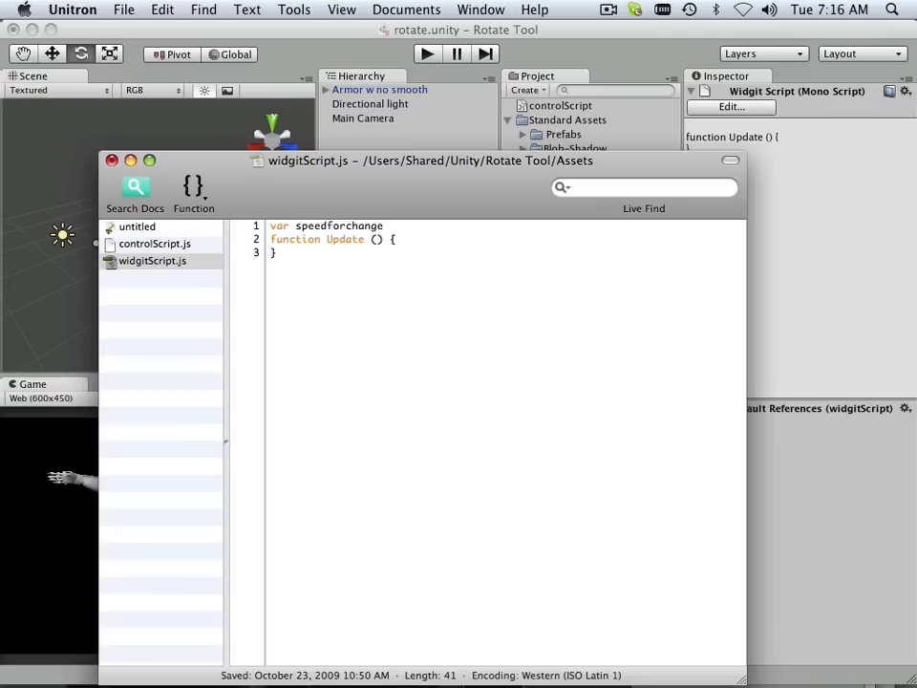
{"action": "type", "text": ":"}
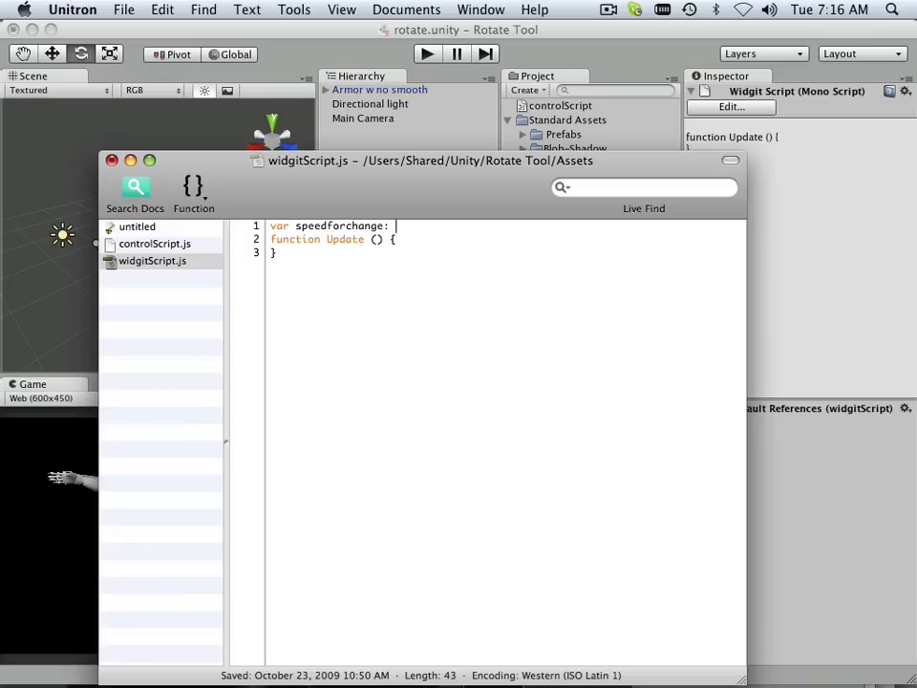
{"action": "type", "text": "int"}
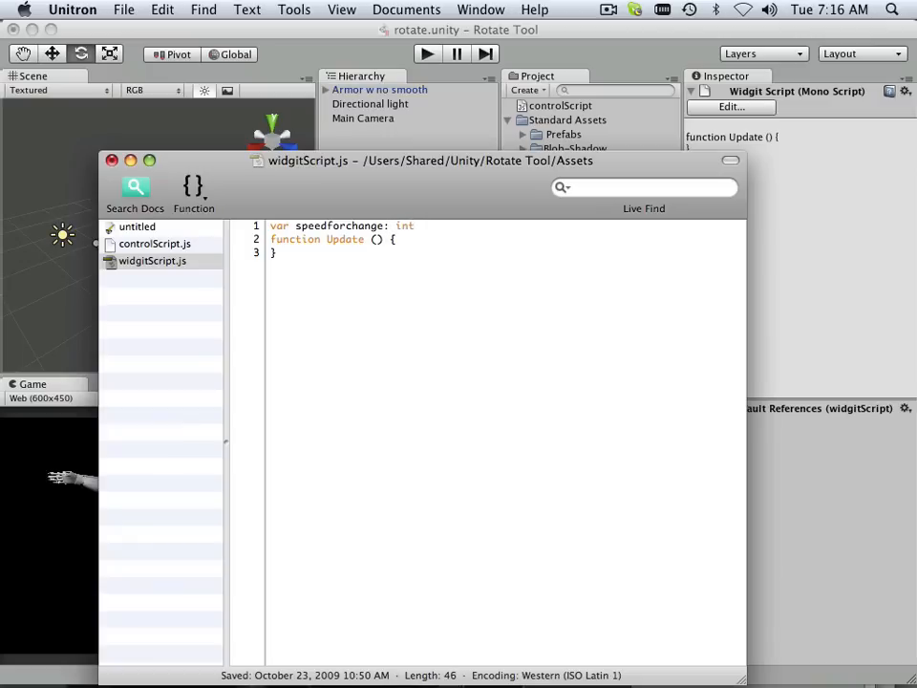
{"action": "type", "text": ";"}
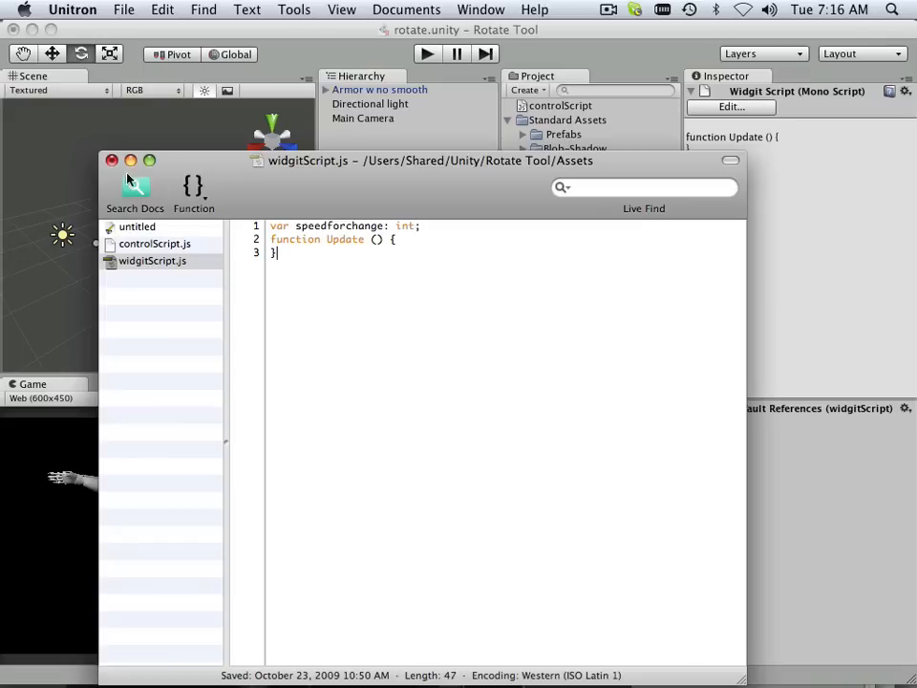
{"action": "mouse_move", "coordinate": [111, 8]}
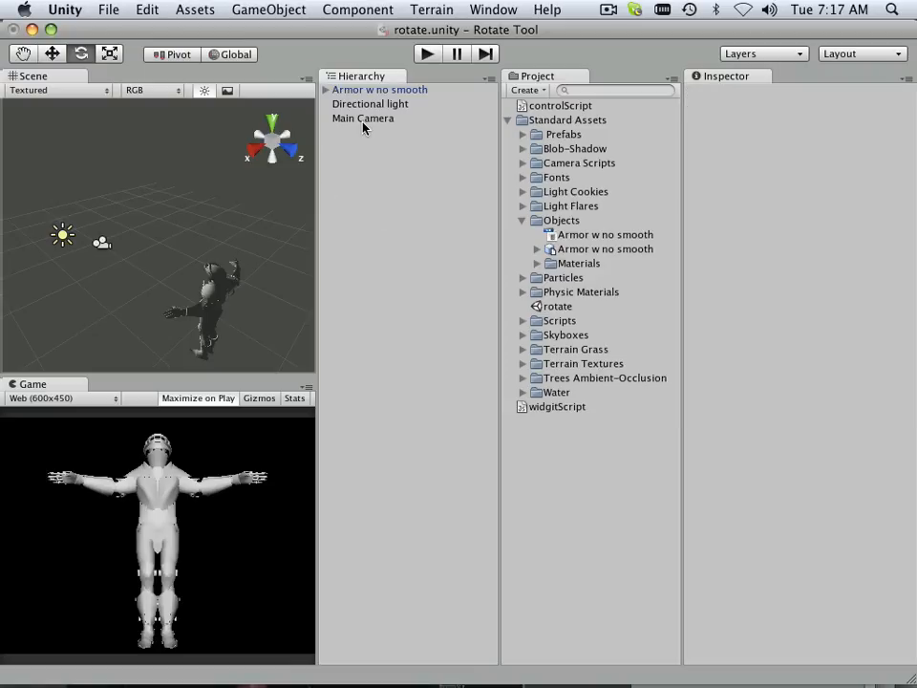
Step: Attach widgitScript to the Armor w no smooth model and continue past the Losing prefab warning
{"action": "left_click", "coordinate": [380, 90]}
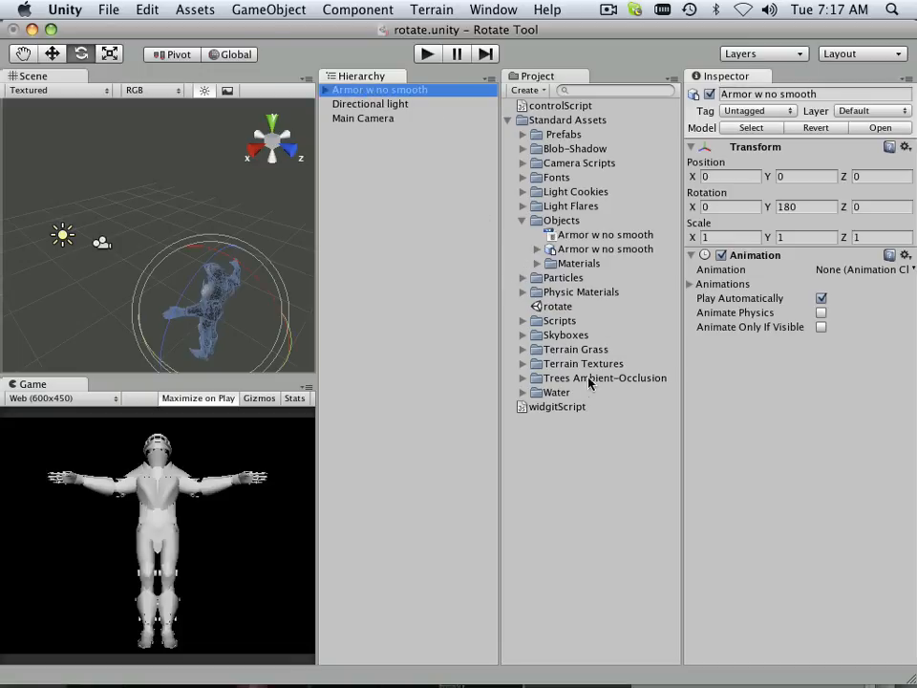
{"action": "left_click", "coordinate": [558, 405]}
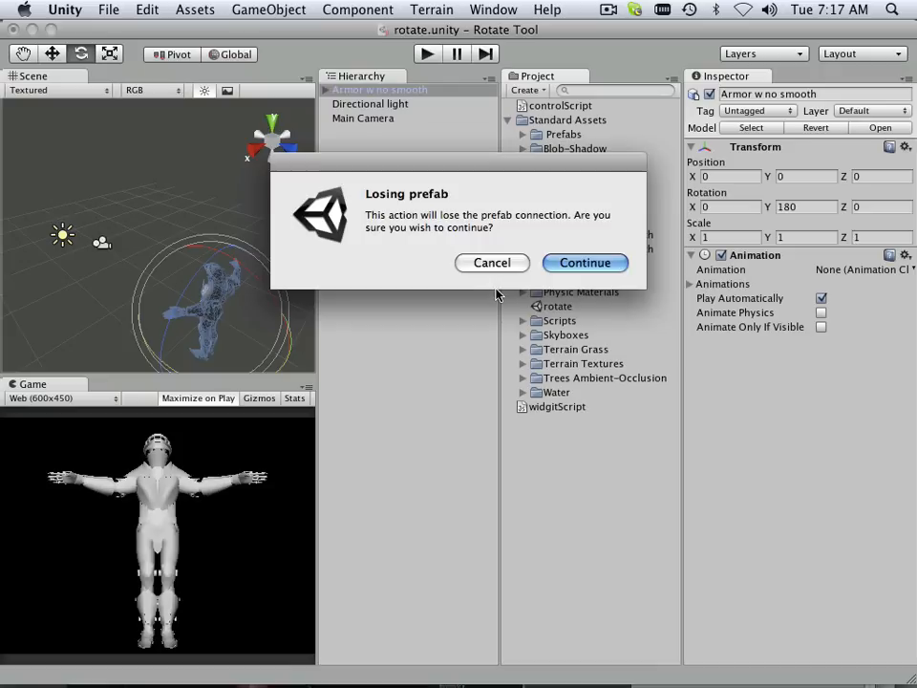
{"action": "mouse_move", "coordinate": [538, 277]}
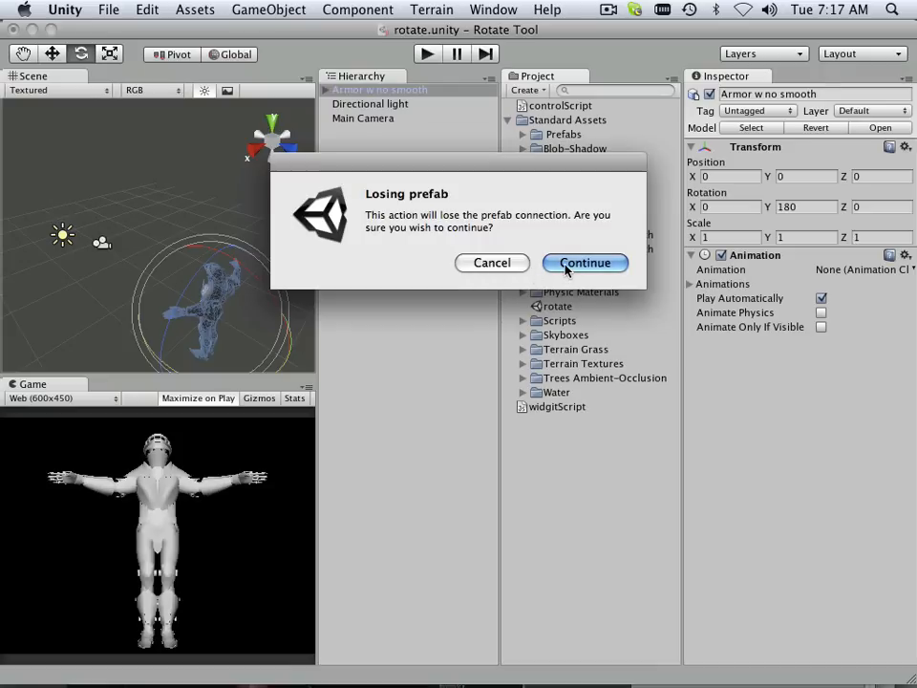
{"action": "left_click", "coordinate": [584, 264]}
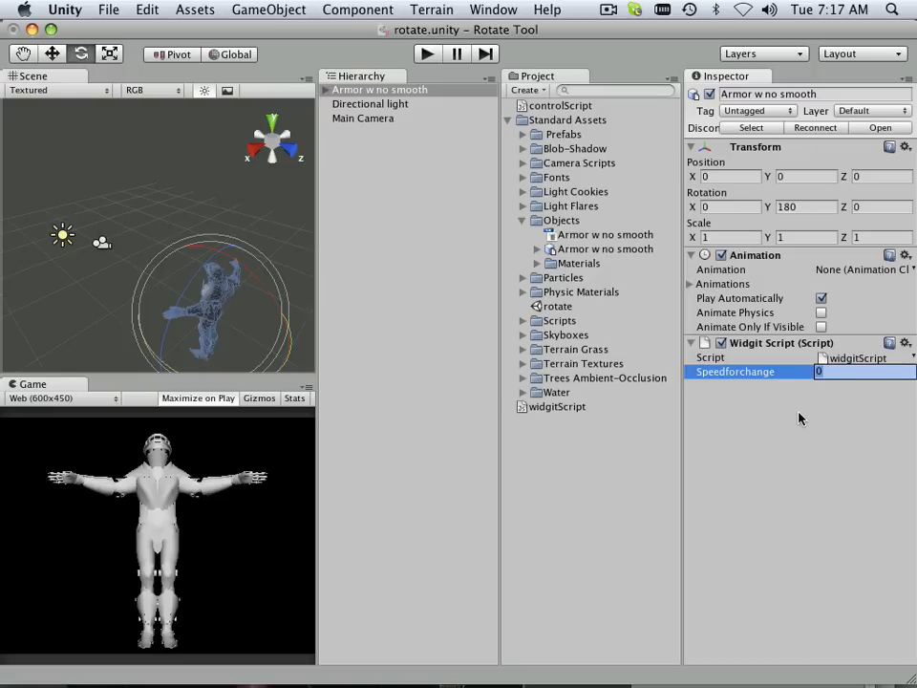
Step: Set Speedforchange to 5 and reselect the Armor w no smooth model
{"action": "type", "text": "5"}
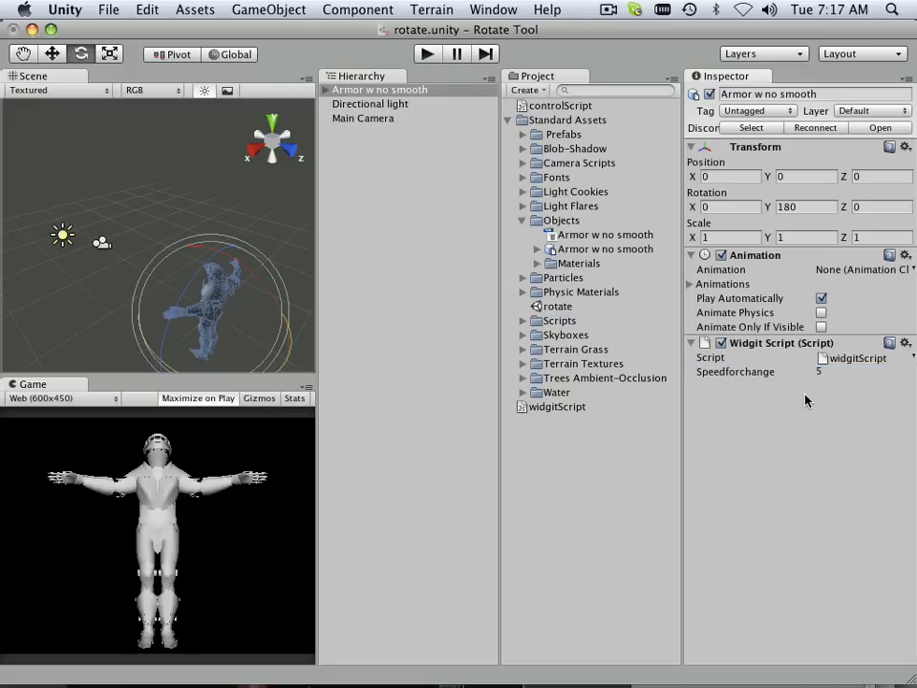
{"action": "mouse_move", "coordinate": [799, 394]}
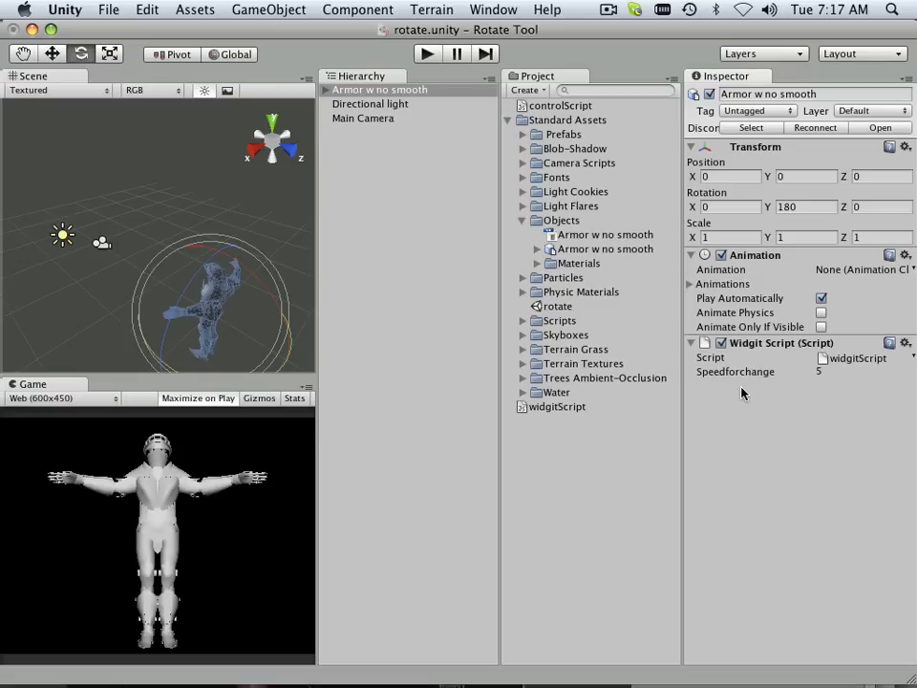
{"action": "mouse_move", "coordinate": [741, 396]}
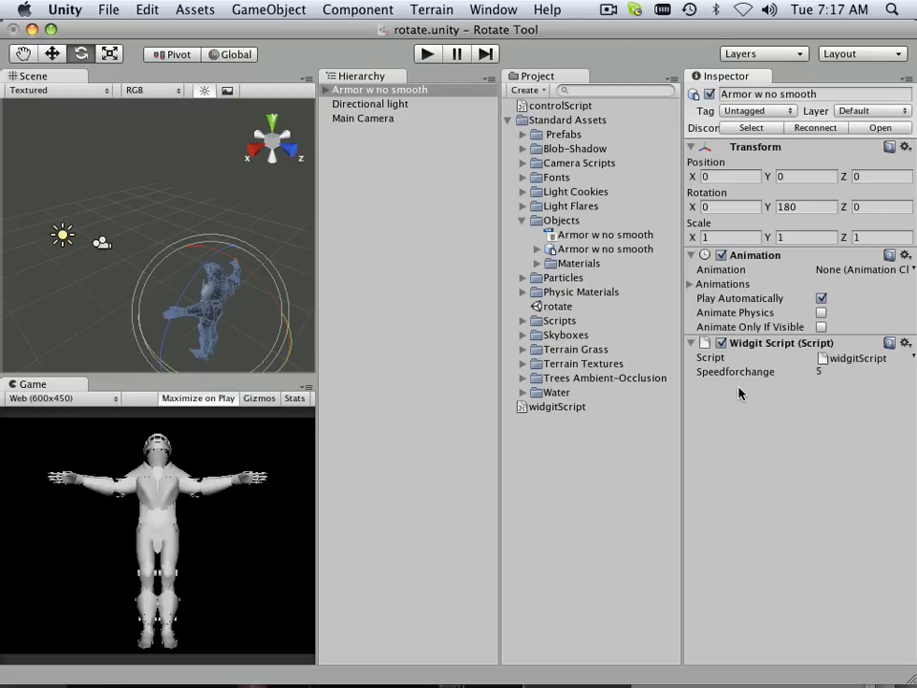
{"action": "mouse_move", "coordinate": [661, 370]}
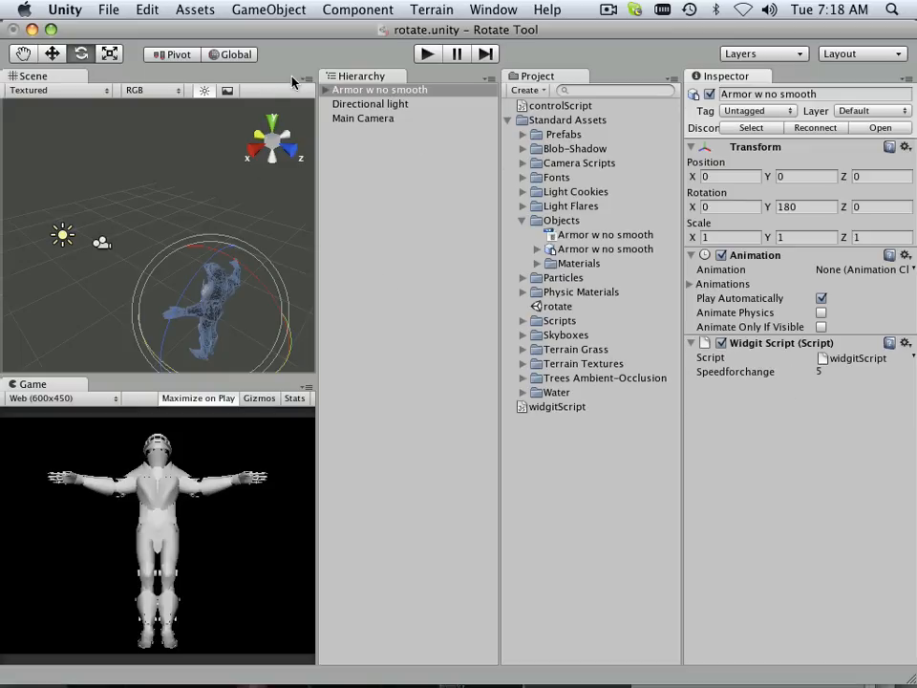
{"action": "left_click", "coordinate": [380, 90]}
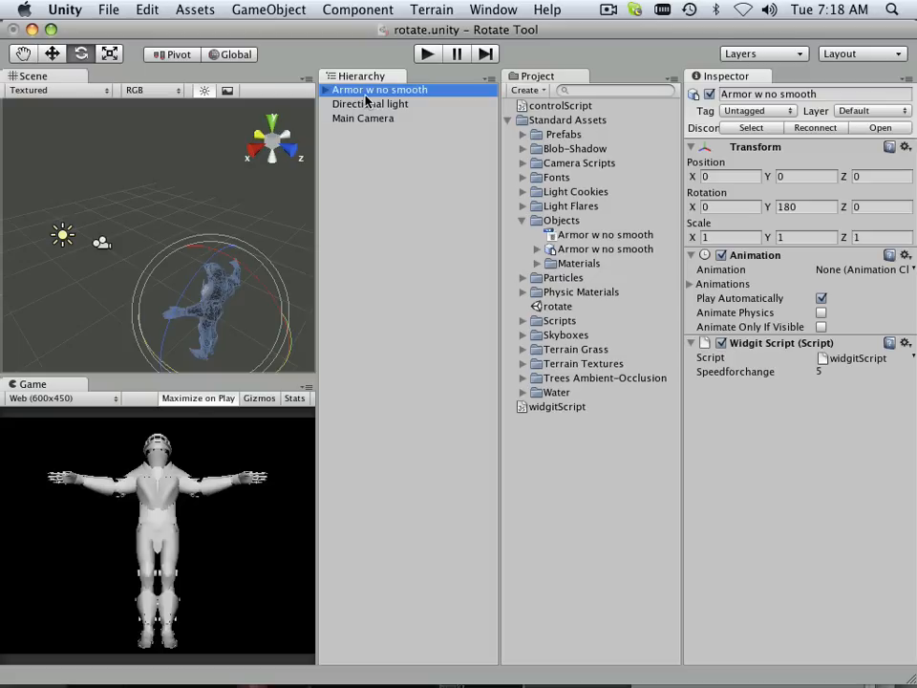
{"action": "mouse_move", "coordinate": [806, 380]}
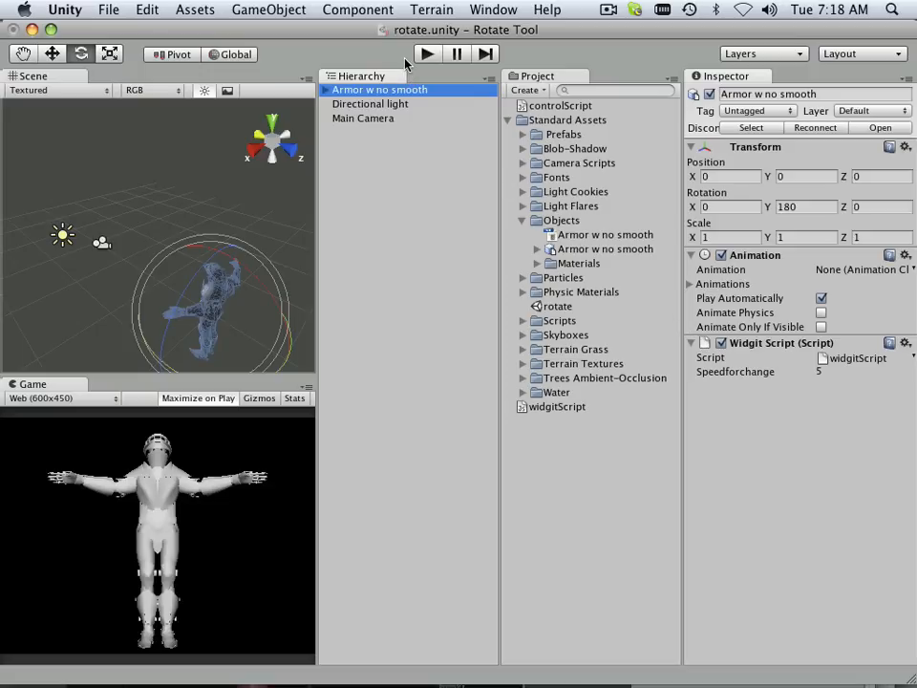
{"action": "mouse_move", "coordinate": [577, 402]}
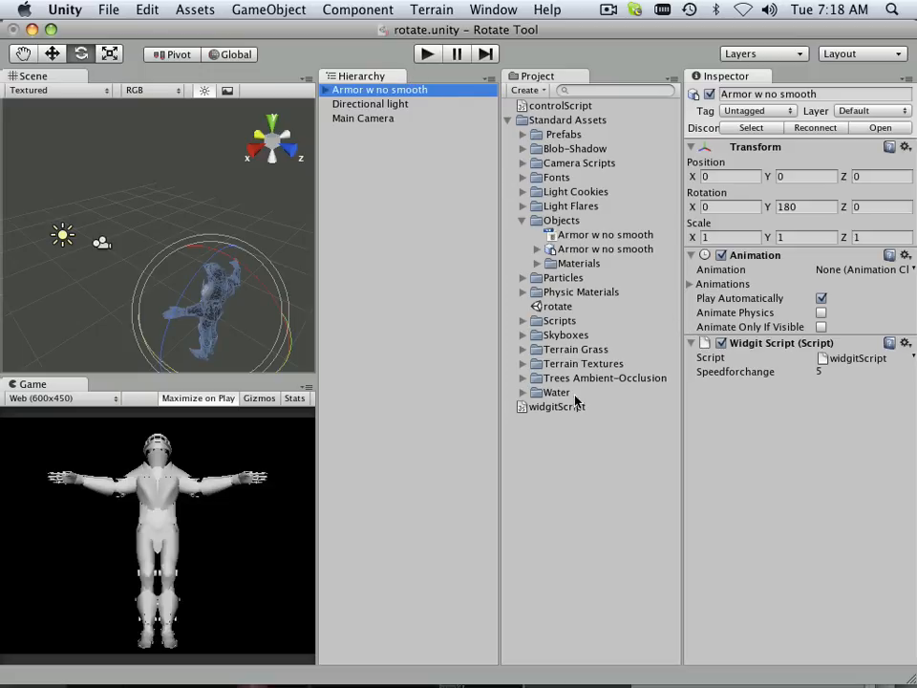
Step: Edit widgitScript again and show widgitScript.js in Unitron
{"action": "left_click", "coordinate": [555, 405]}
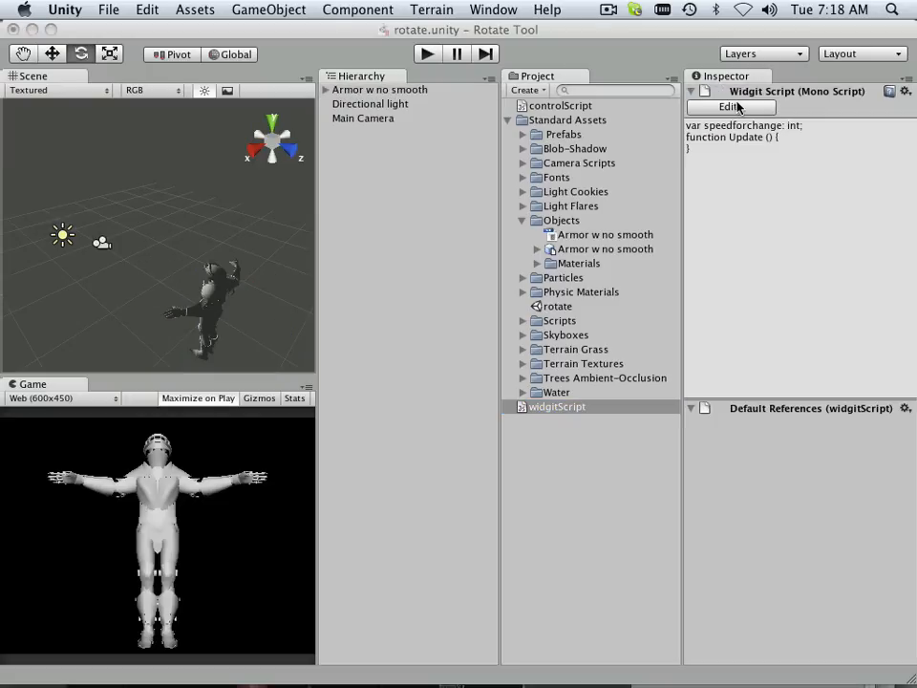
{"action": "left_click", "coordinate": [730, 107]}
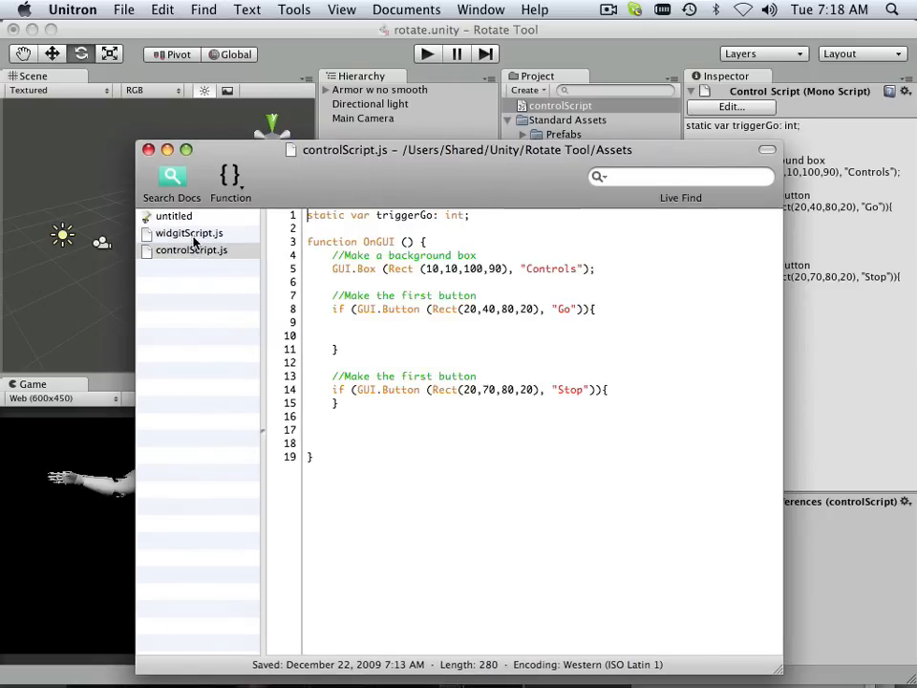
{"action": "left_click", "coordinate": [187, 233]}
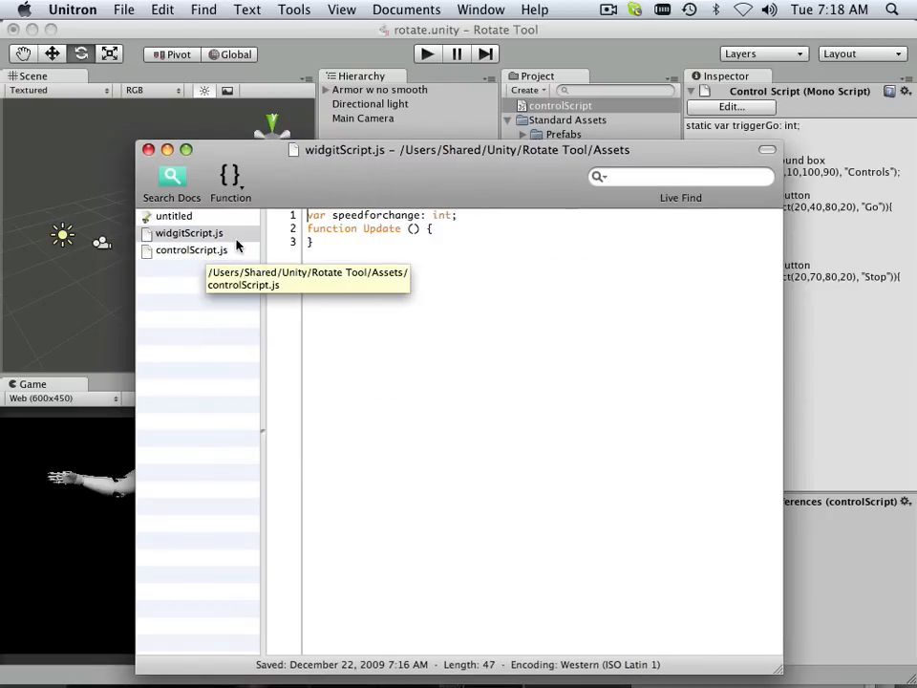
{"action": "mouse_move", "coordinate": [356, 298]}
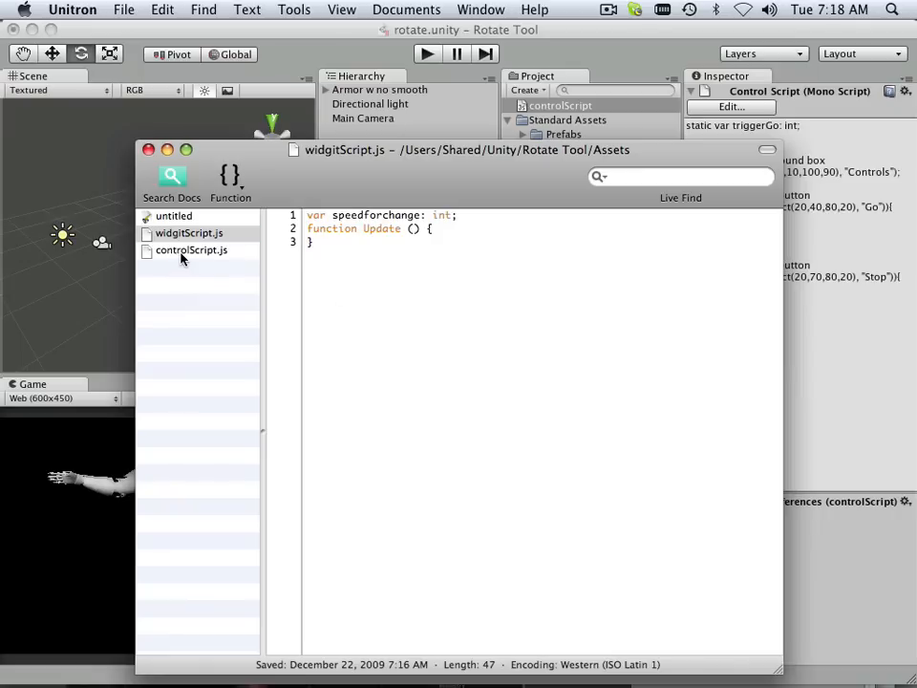
Step: Glance at controlScript.js and its triggerGo variable, then return to widgitScript.js
{"action": "left_click", "coordinate": [191, 248]}
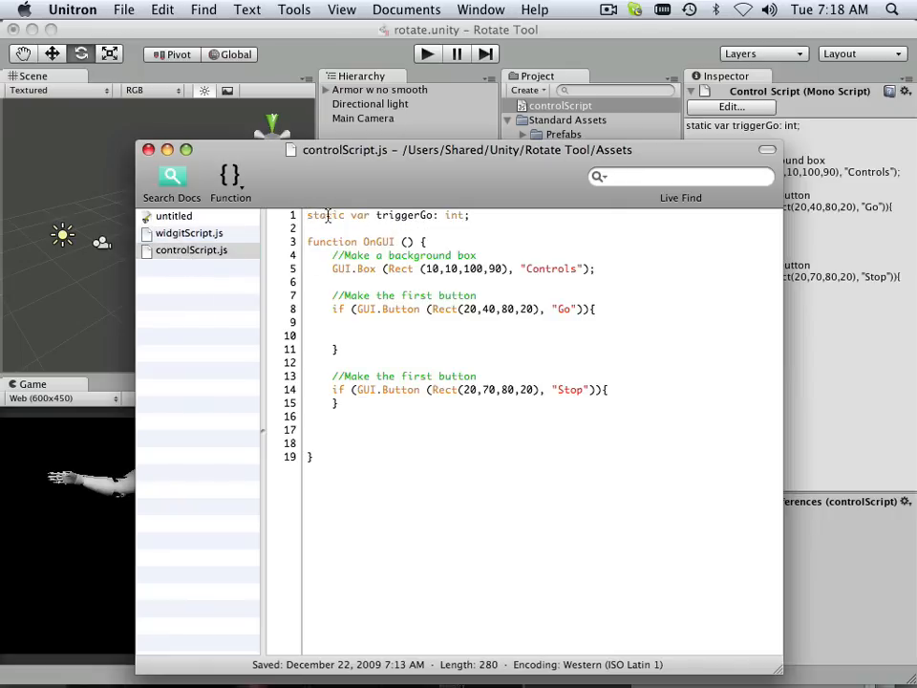
{"action": "double_click", "coordinate": [402, 214]}
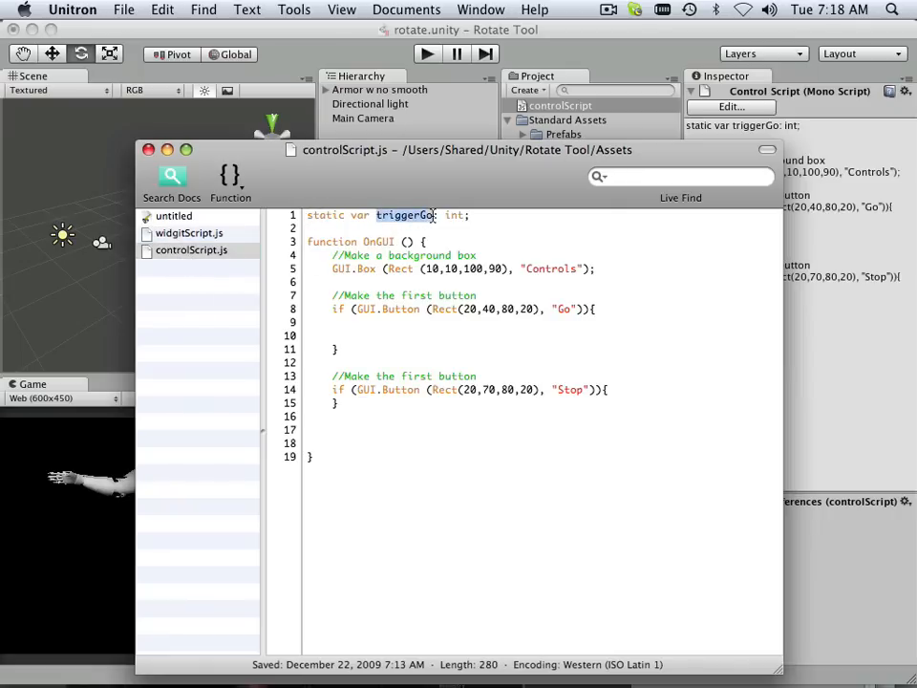
{"action": "double_click", "coordinate": [403, 214]}
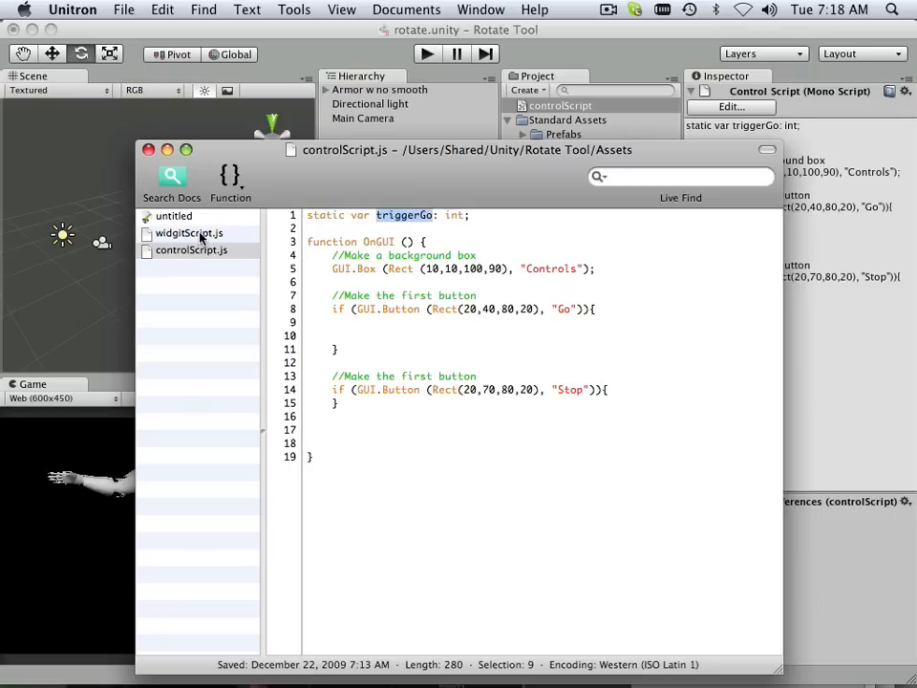
{"action": "left_click", "coordinate": [187, 233]}
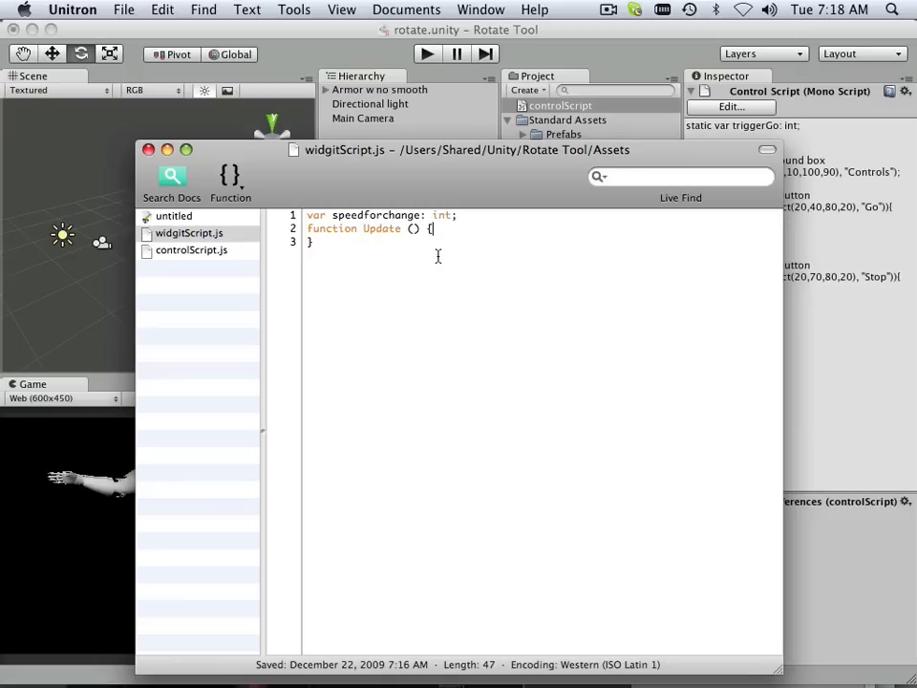
Step: Begin 'amtToMove = speedForChange' inside Update and capitalise the variable to speedForChange
{"action": "key", "text": "enter"}
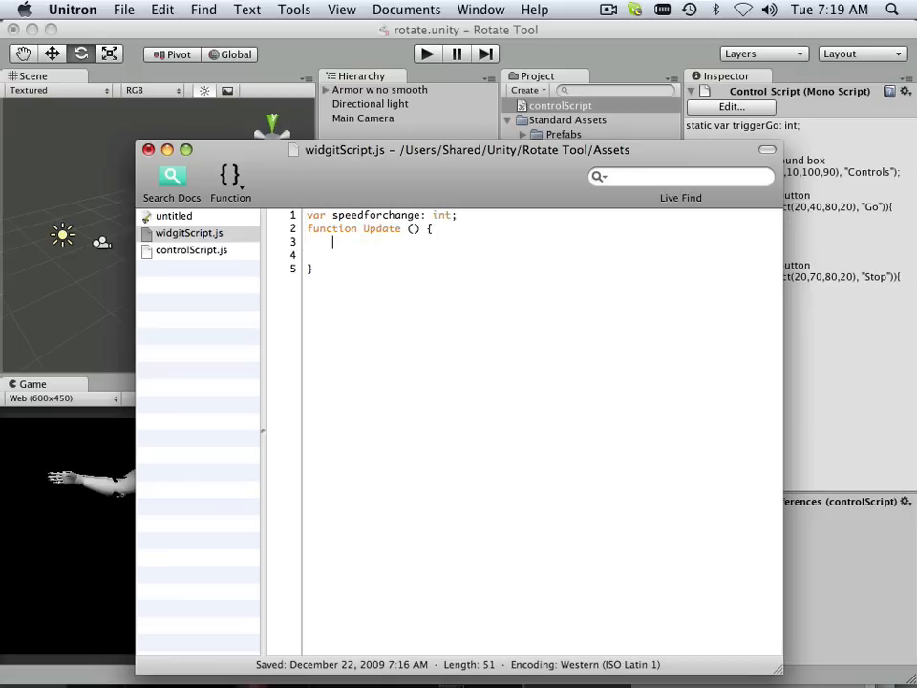
{"action": "type", "text": "am"}
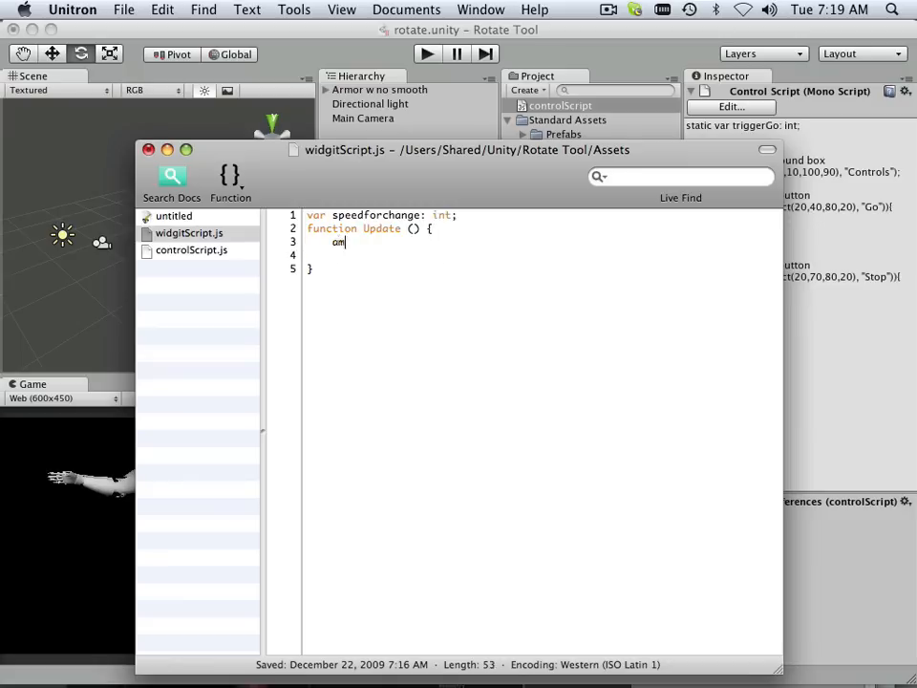
{"action": "type", "text": "t"}
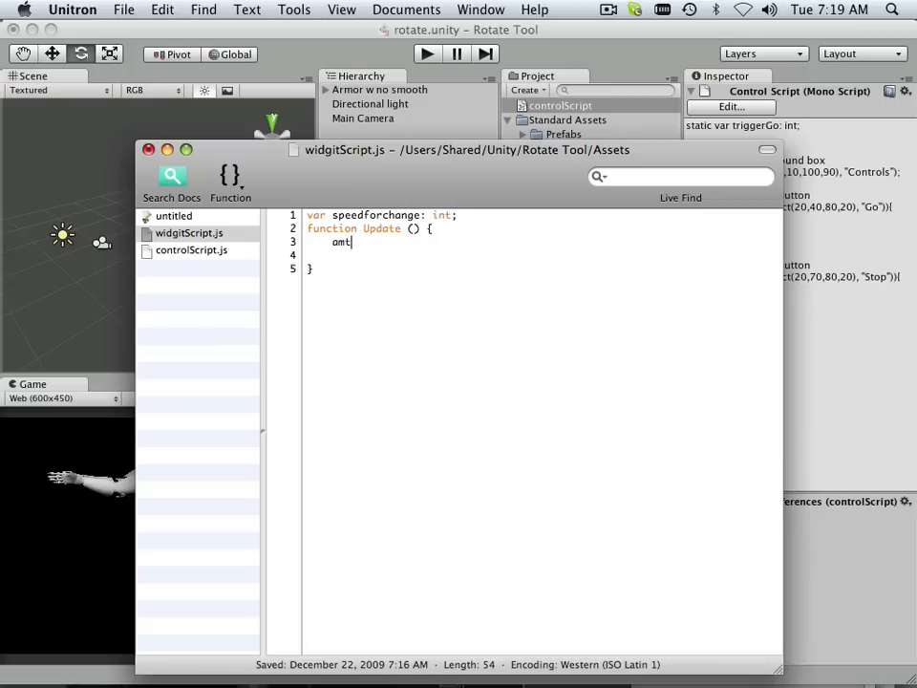
{"action": "type", "text": "ToM"}
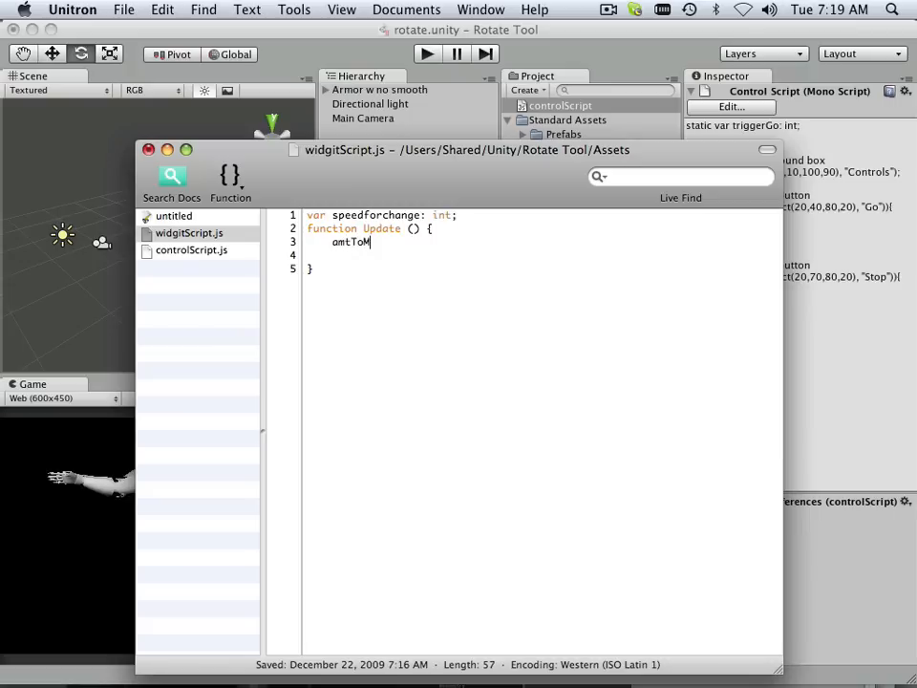
{"action": "type", "text": "ove"}
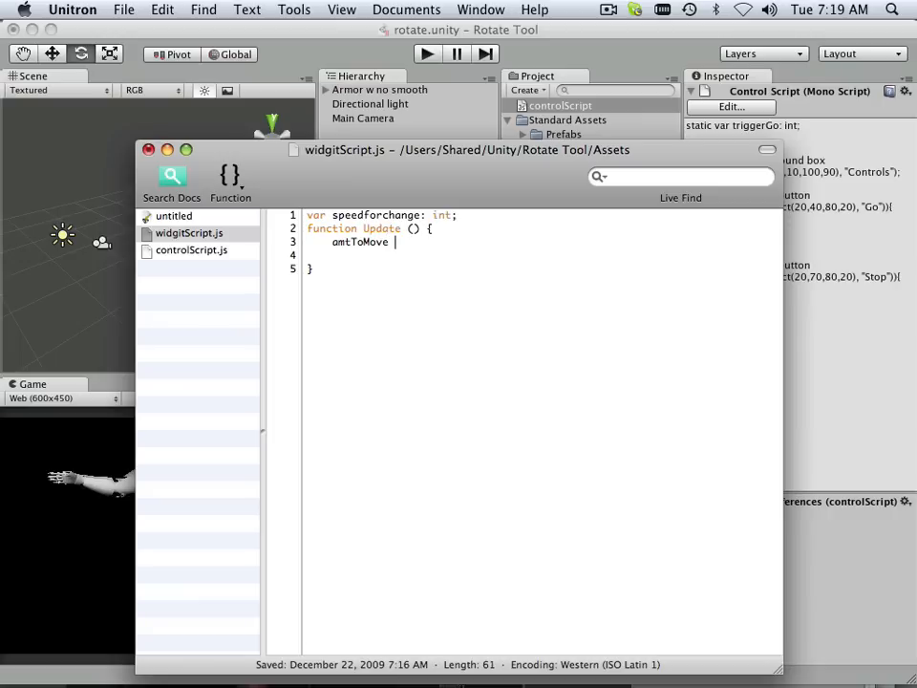
{"action": "type", "text": "="}
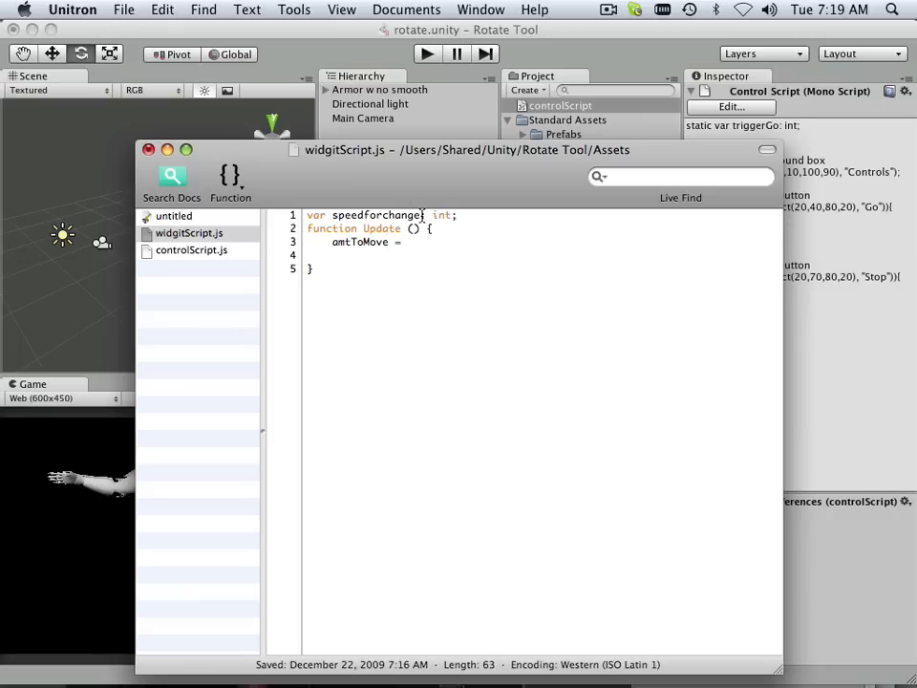
{"action": "double_click", "coordinate": [375, 214]}
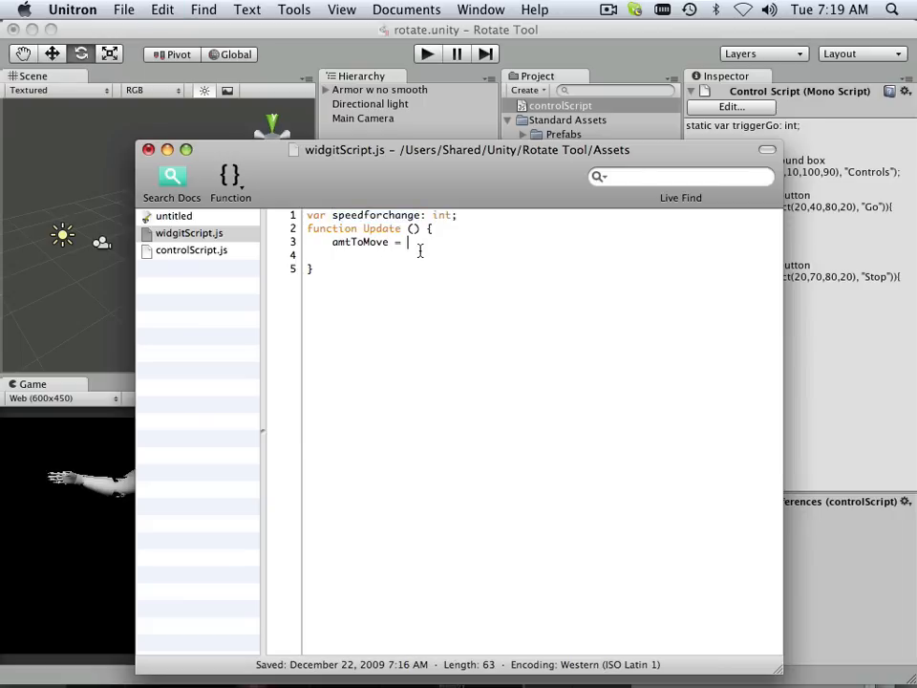
{"action": "type", "text": "speedforchange"}
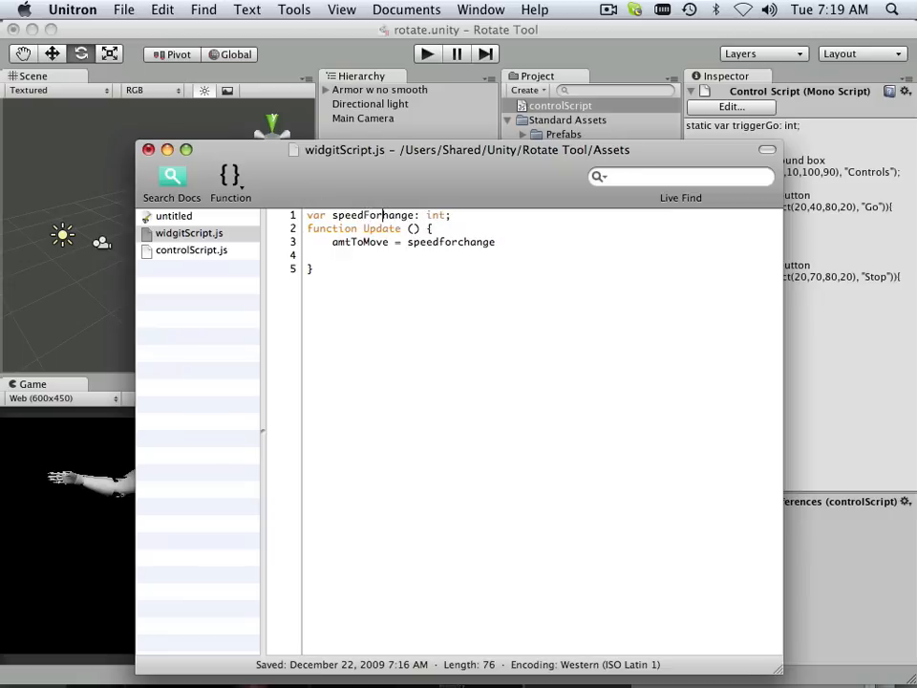
{"action": "type", "text": "C"}
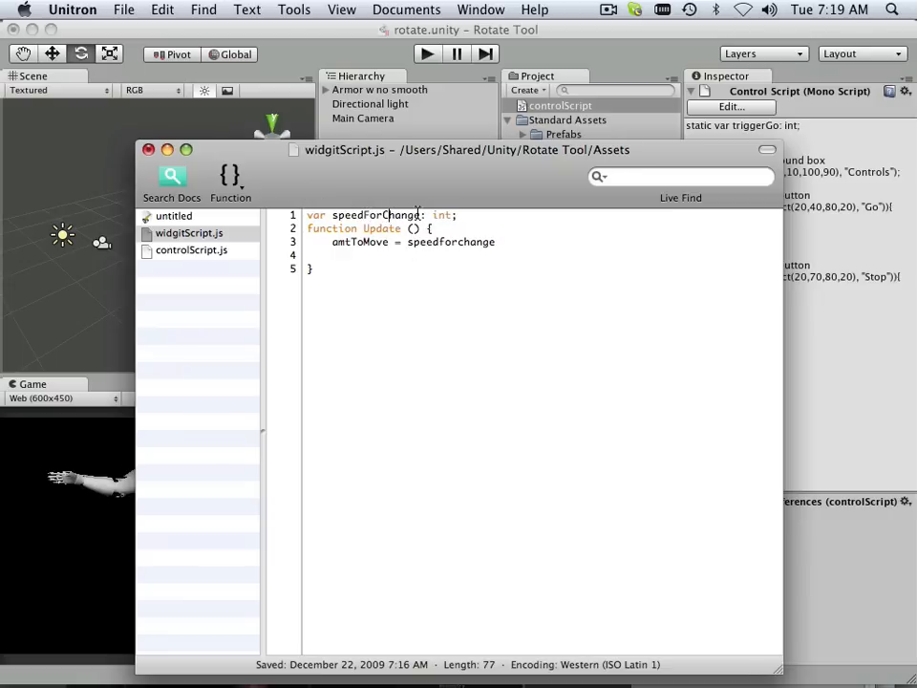
{"action": "double_click", "coordinate": [374, 214]}
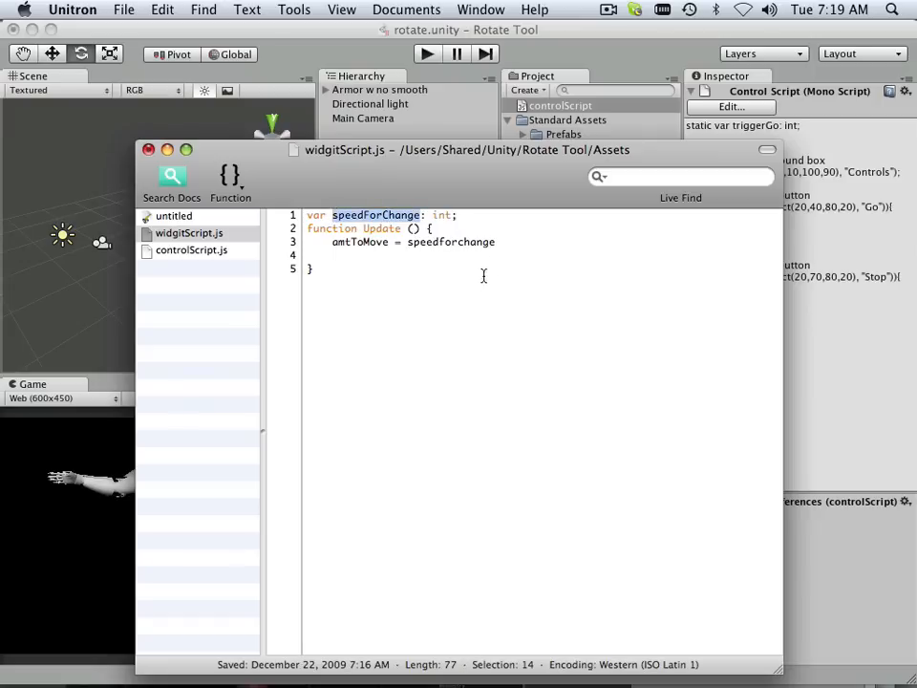
{"action": "double_click", "coordinate": [451, 241]}
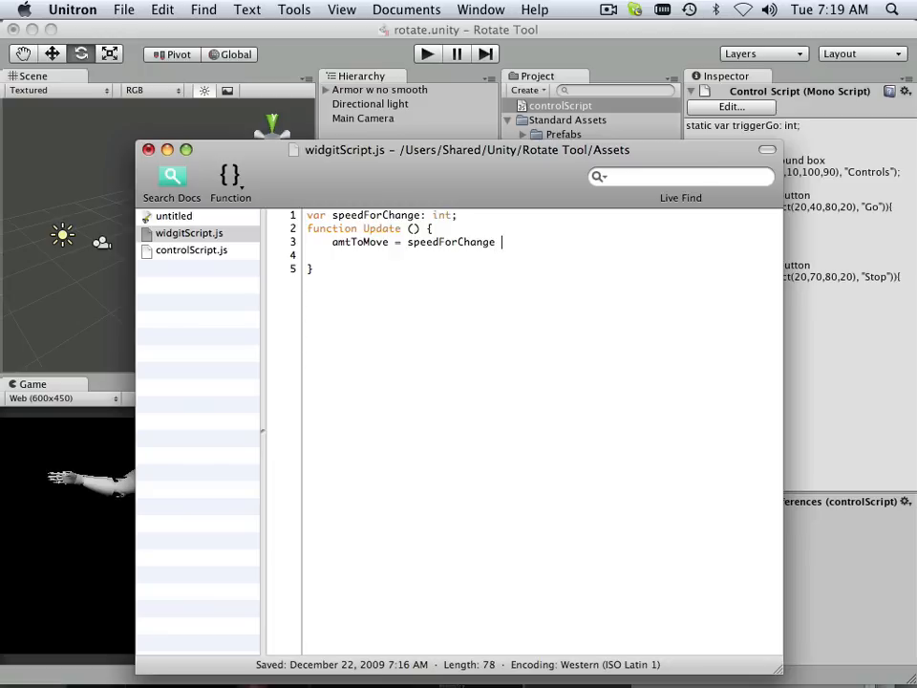
Step: Finish the line as amtToMove = speedForChange * Time.deltaTime
{"action": "type", "text": "*"}
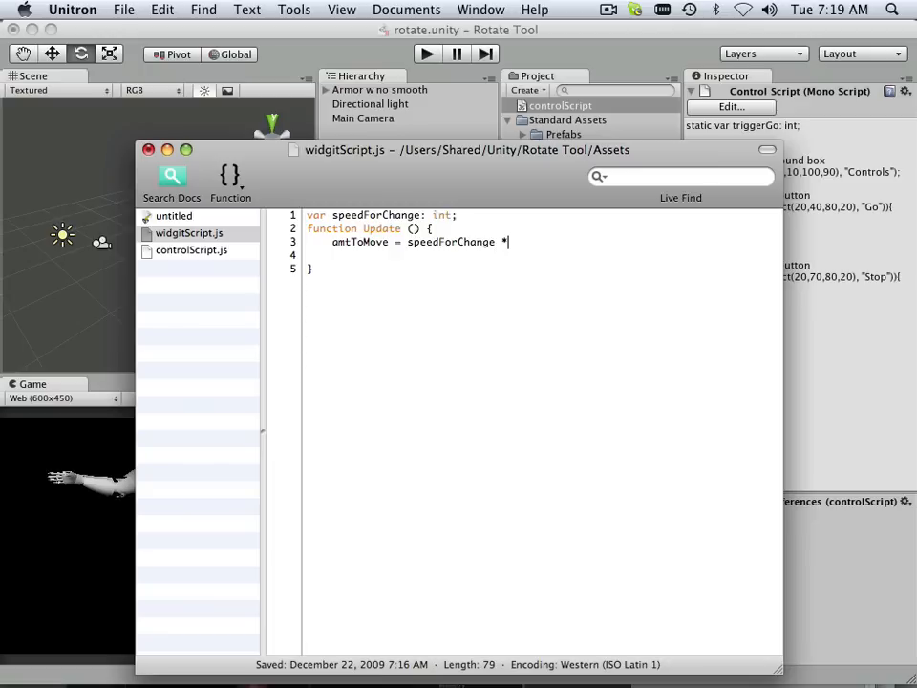
{"action": "type", "text": "\" \""}
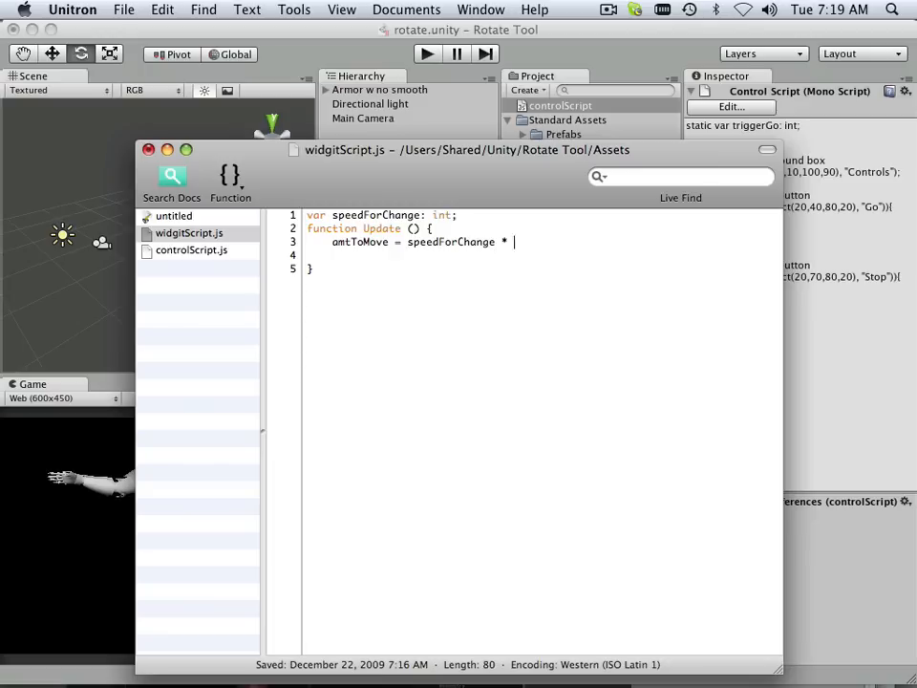
{"action": "type", "text": "Time"}
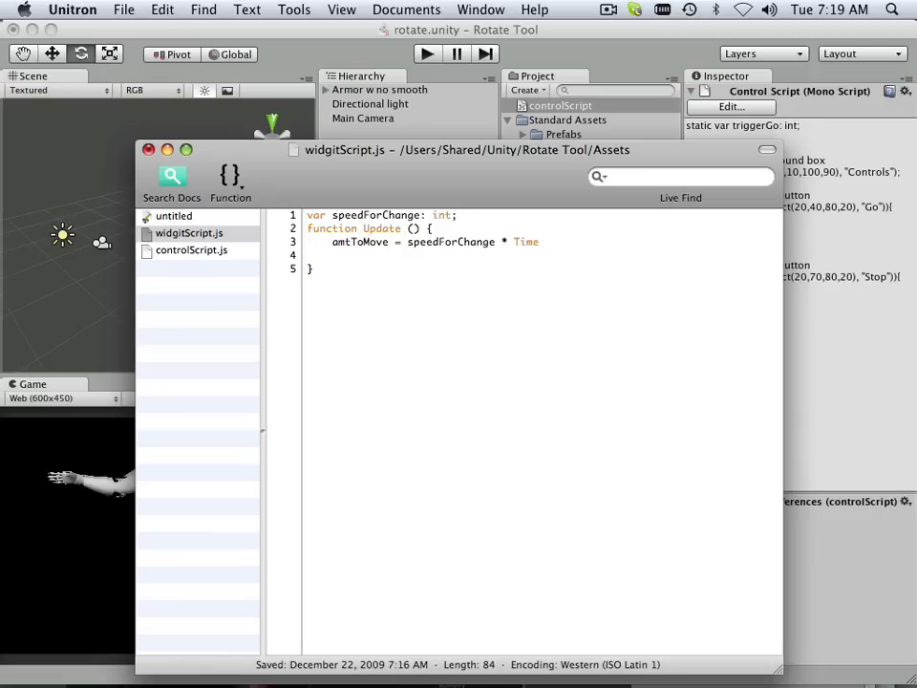
{"action": "type", "text": "delta"}
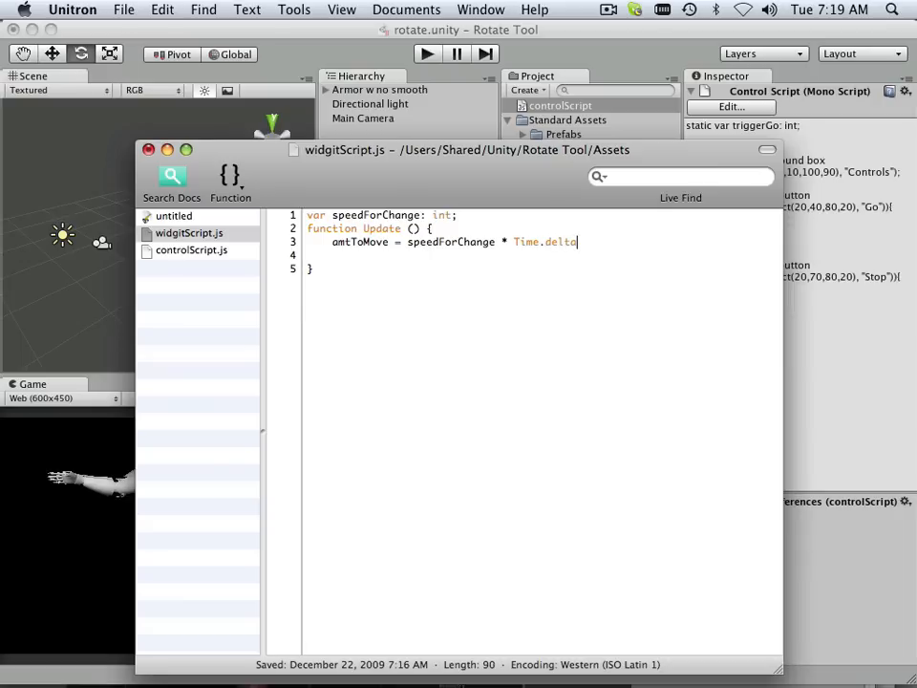
{"action": "type", "text": "Tim"}
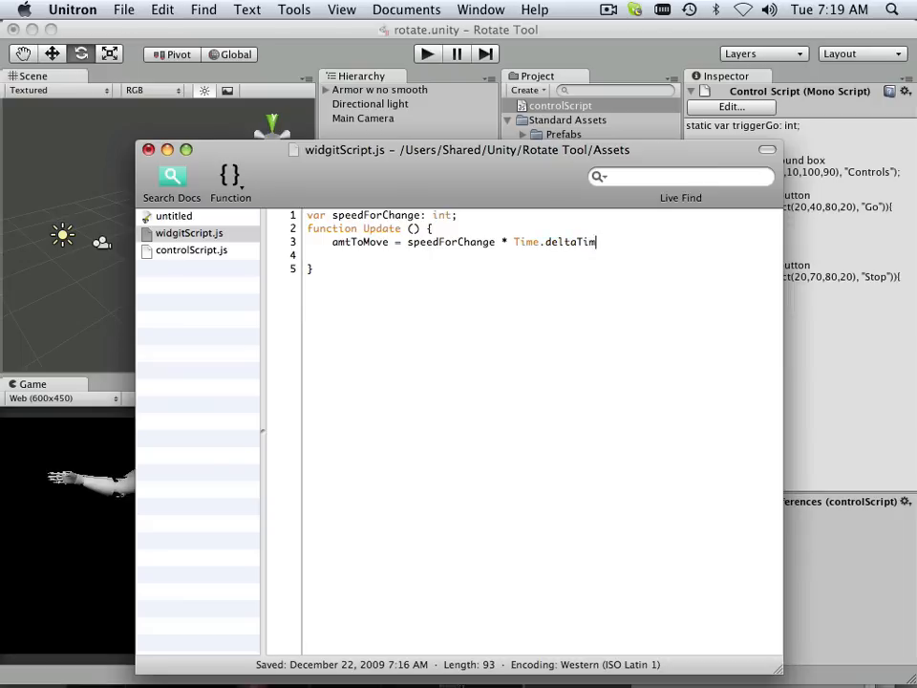
{"action": "type", "text": "e;"}
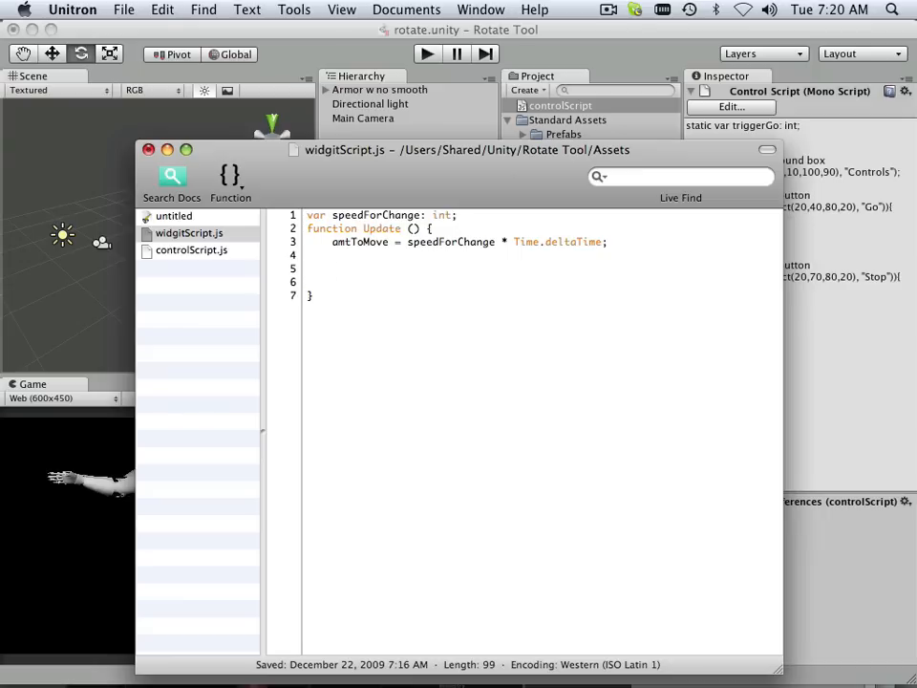
Step: Start a new line with 'transform.Rotate(0,' below the amtToMove calculation
{"action": "left_click", "coordinate": [333, 267]}
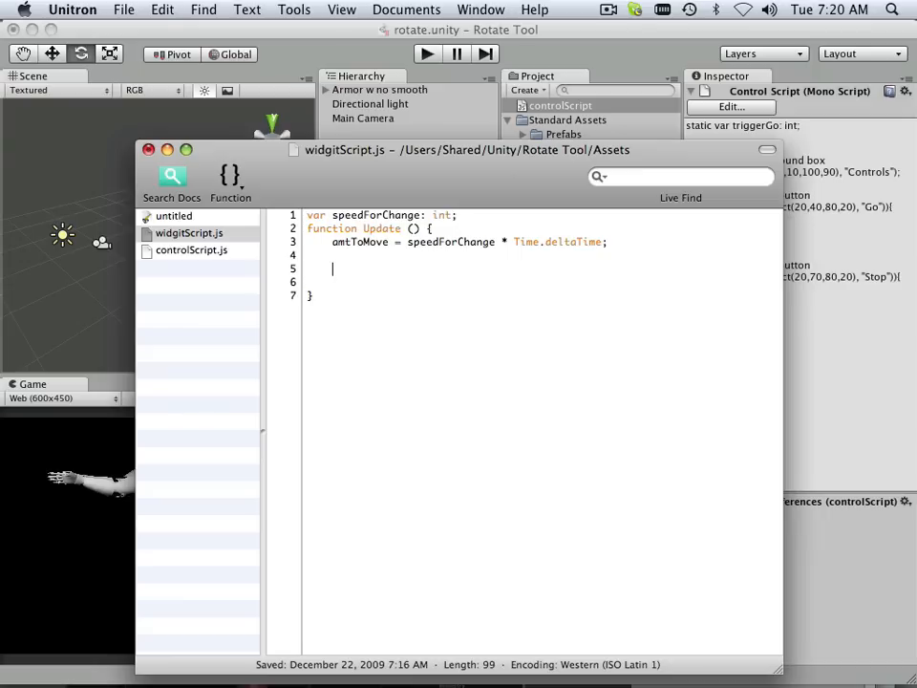
{"action": "type", "text": "tr"}
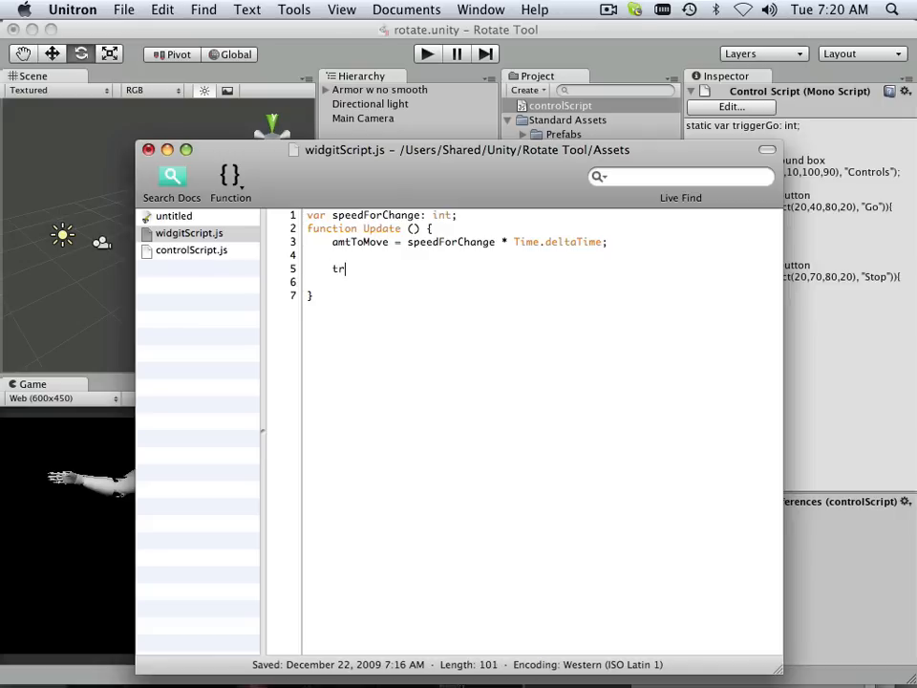
{"action": "type", "text": "a"}
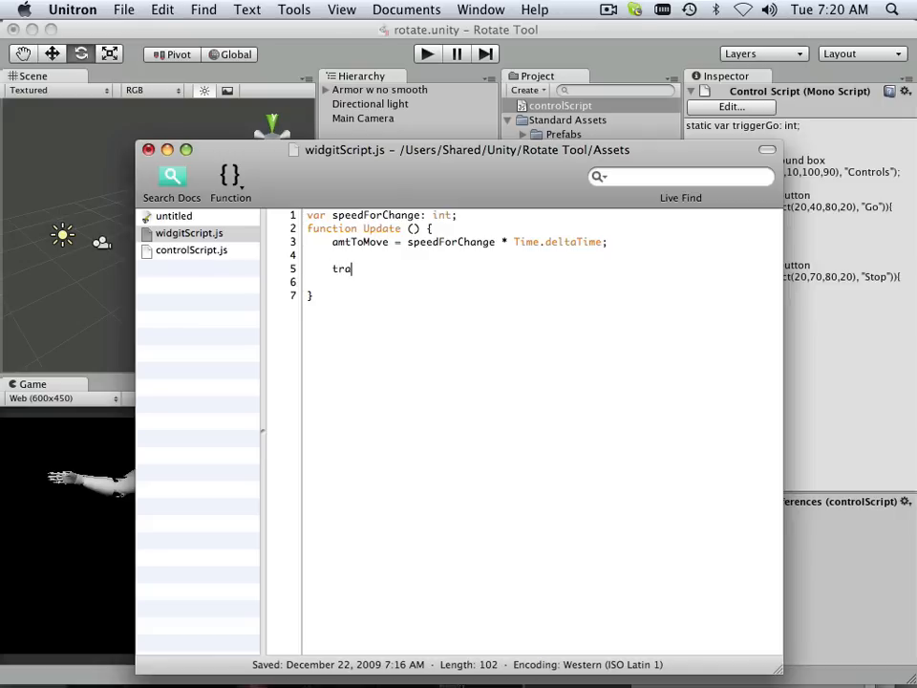
{"action": "type", "text": "ns"}
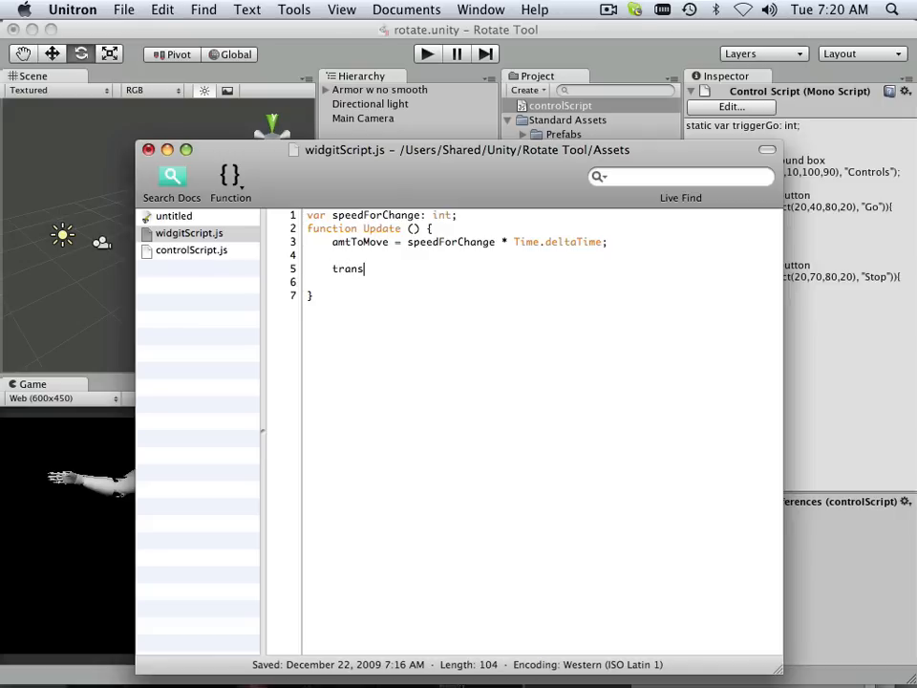
{"action": "type", "text": "form"}
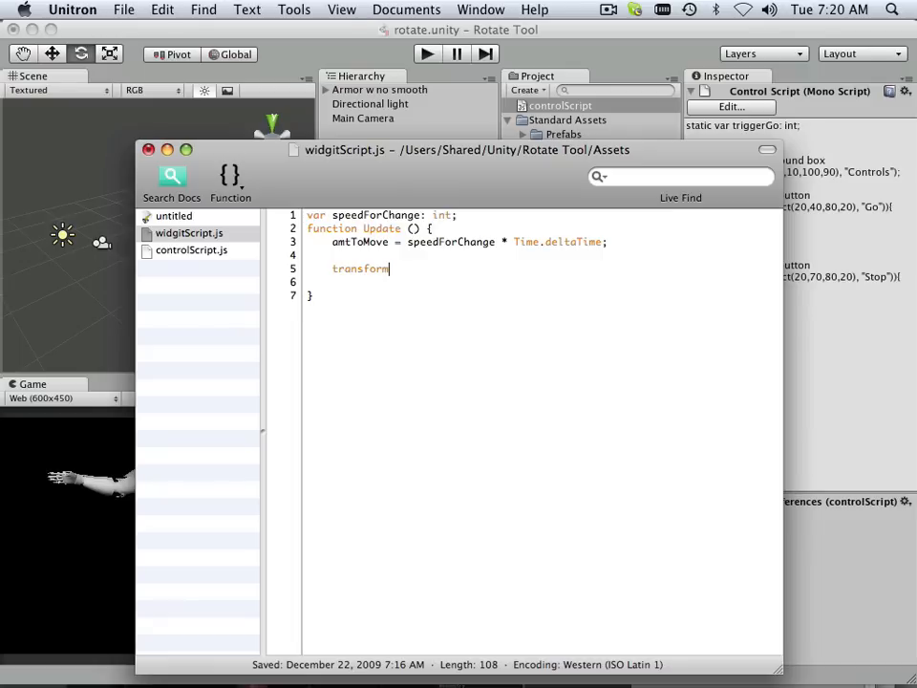
{"action": "type", "text": "."}
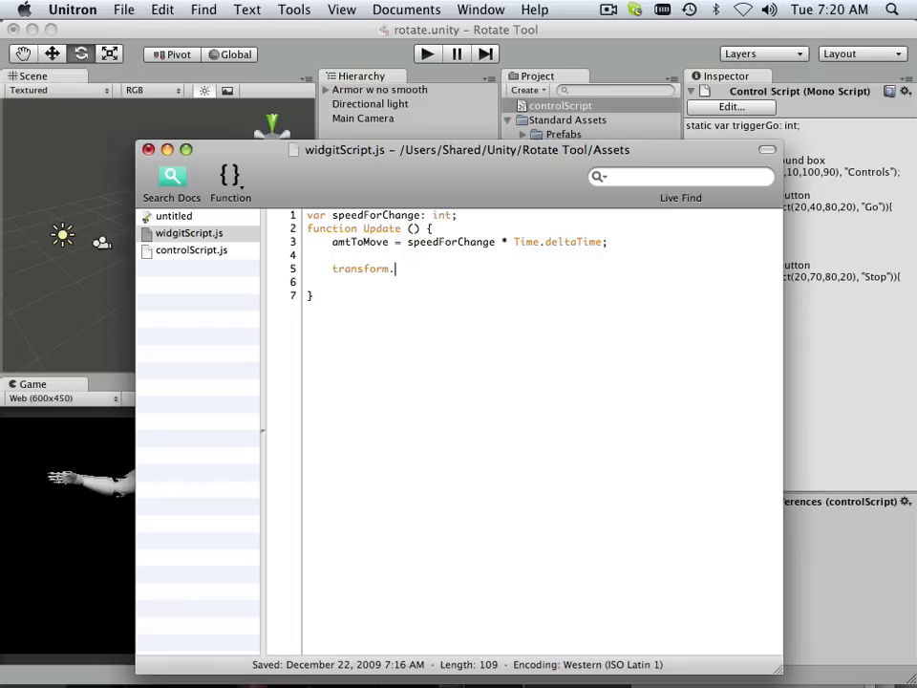
{"action": "type", "text": "Rotat"}
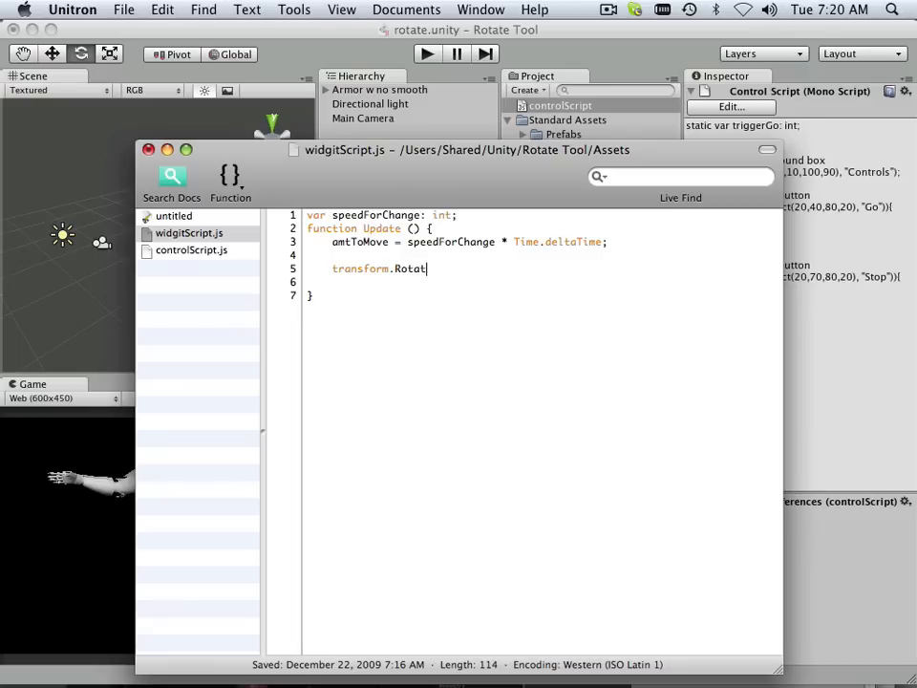
{"action": "type", "text": "e"}
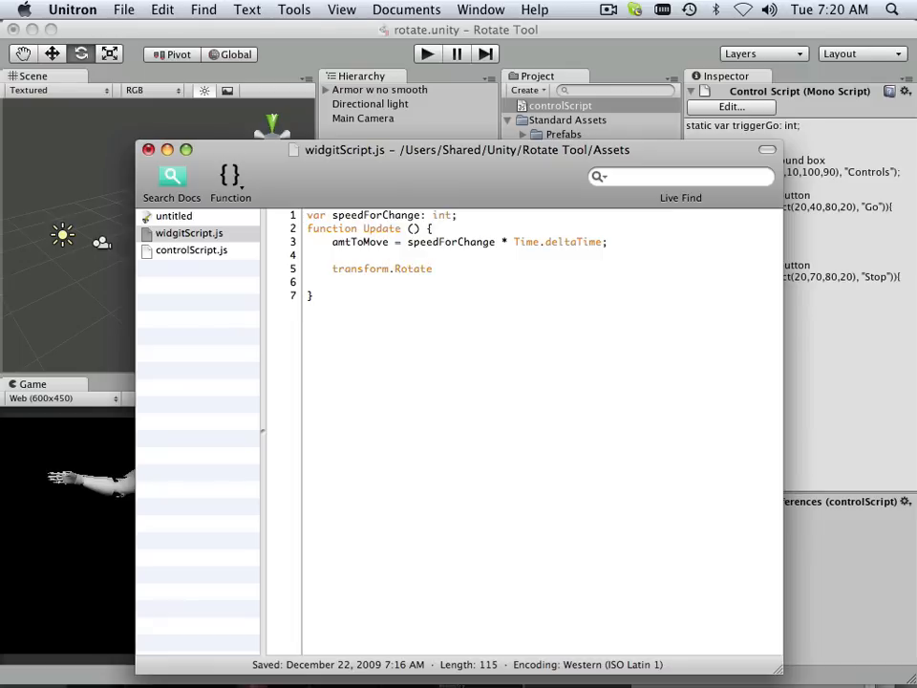
{"action": "type", "text": "("}
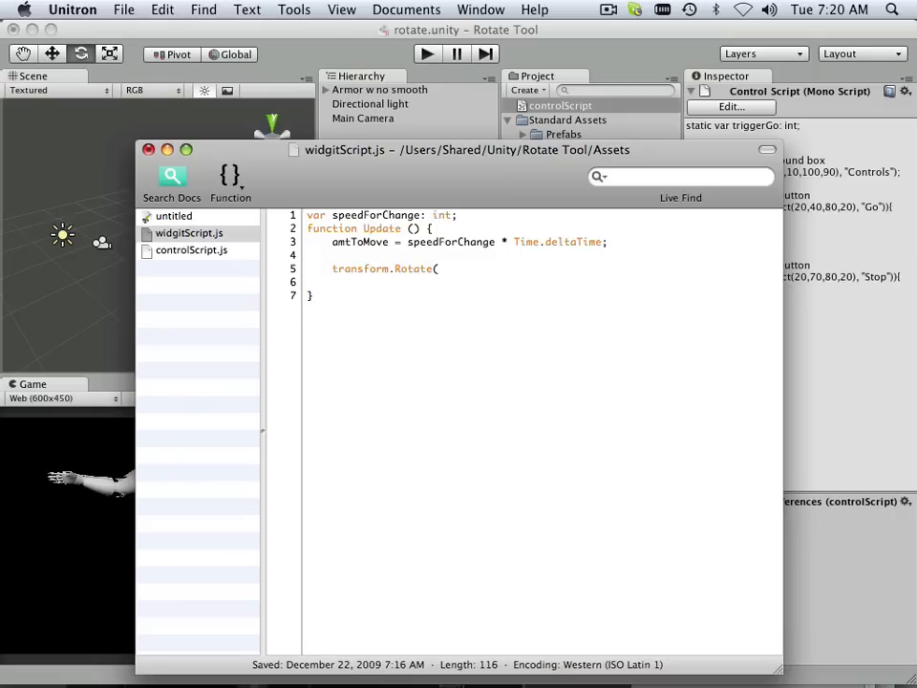
{"action": "type", "text": "0"}
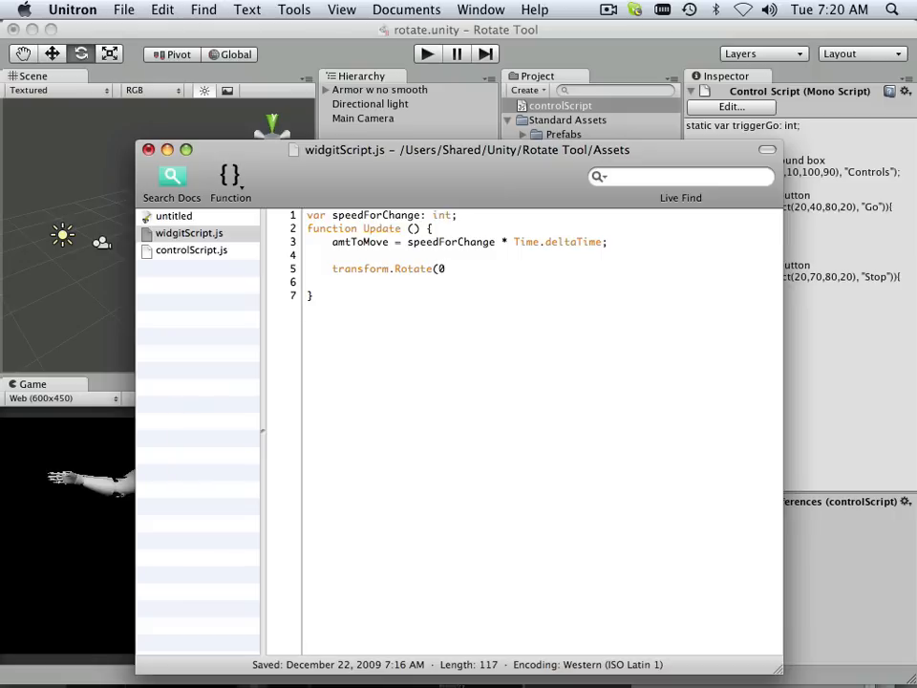
{"action": "type", "text": ","}
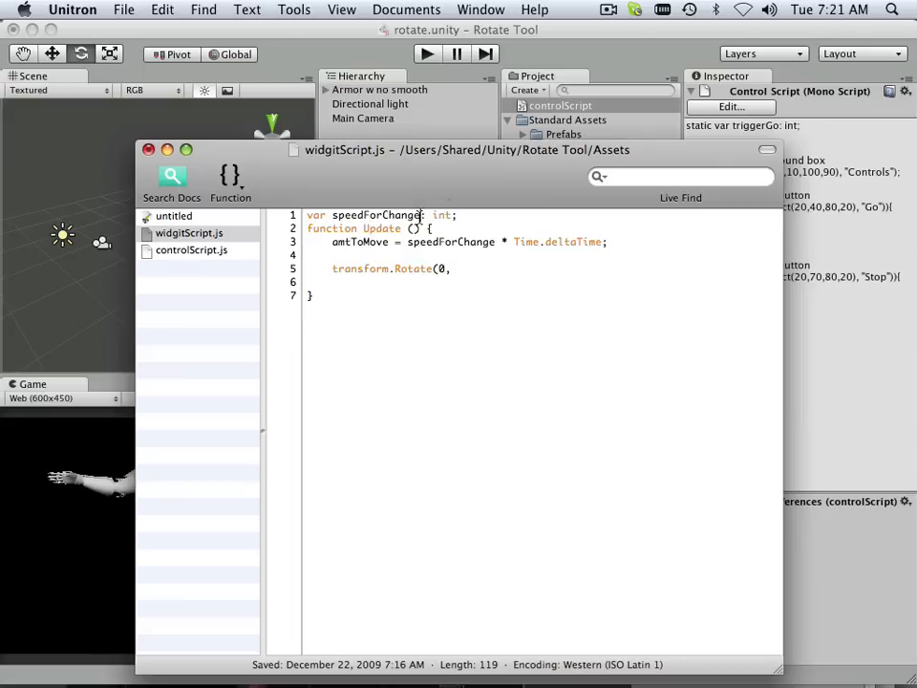
Step: Complete the call as transform.Rotate(0, speedForChange*Time.deltaTime, 0);
{"action": "double_click", "coordinate": [374, 213]}
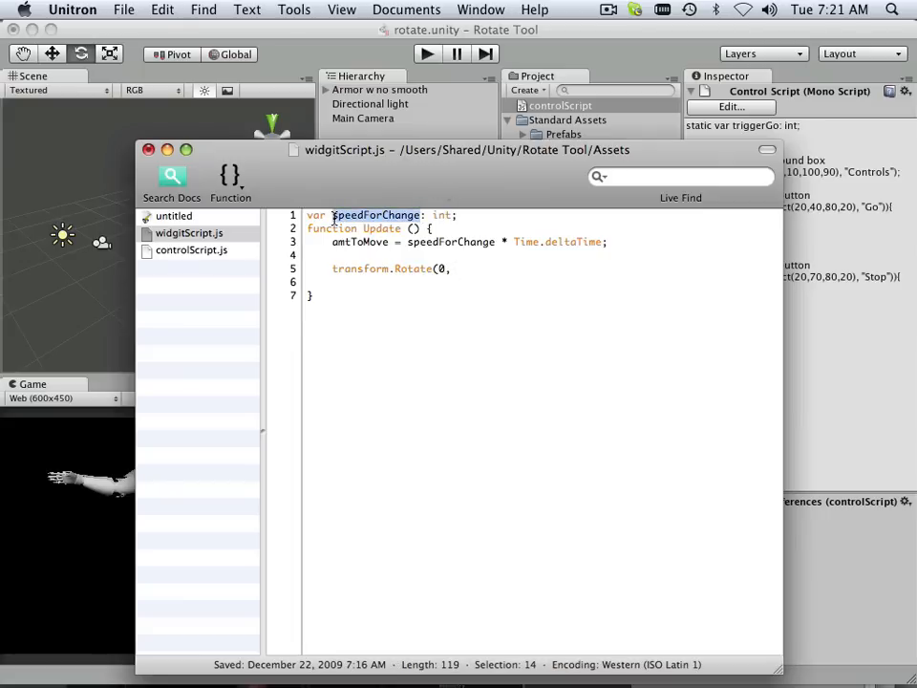
{"action": "type", "text": "speedForChange"}
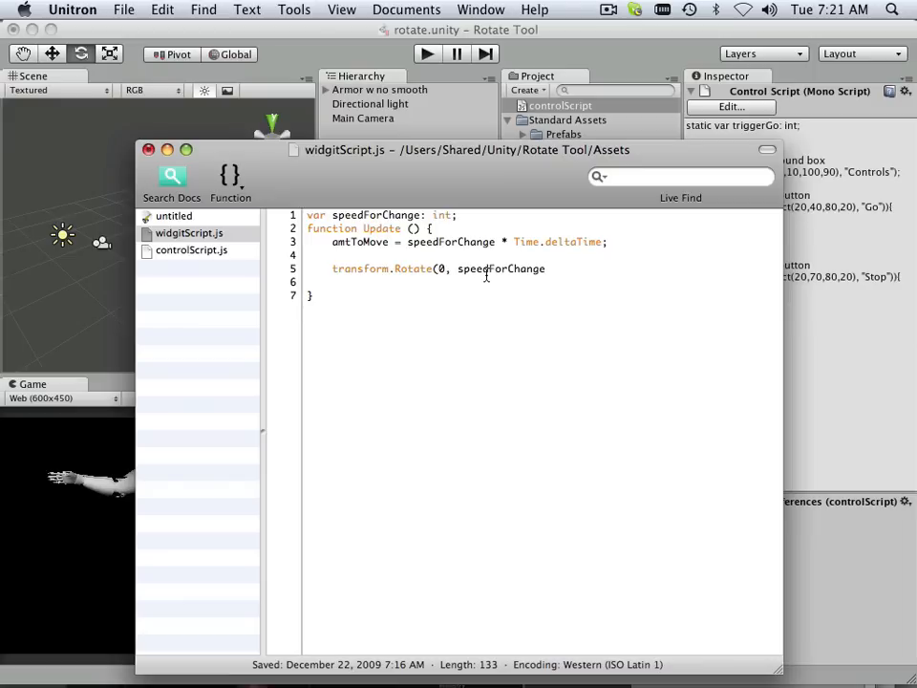
{"action": "type", "text": "*"}
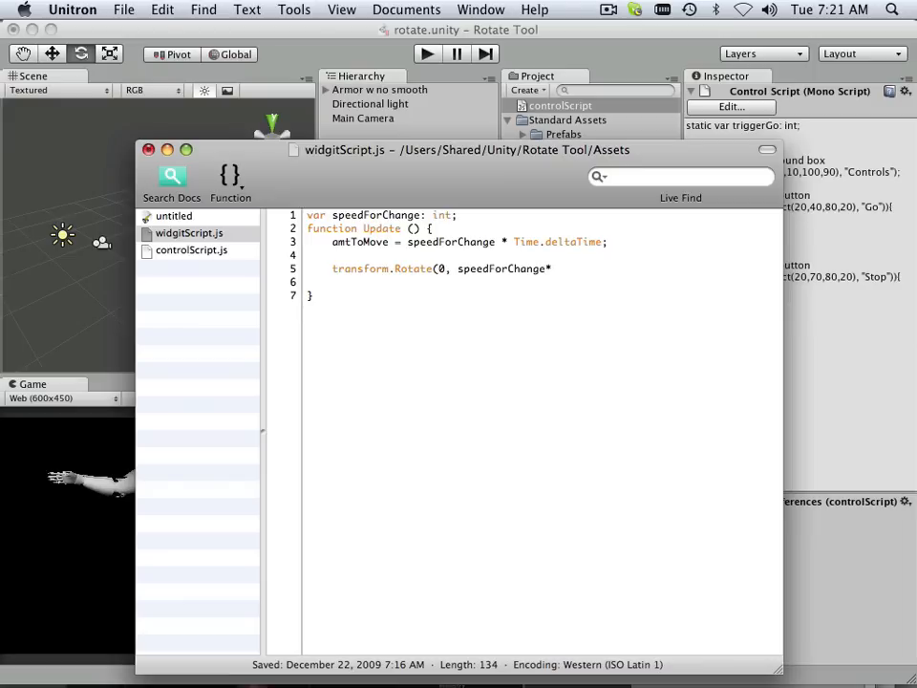
{"action": "type", "text": "Time"}
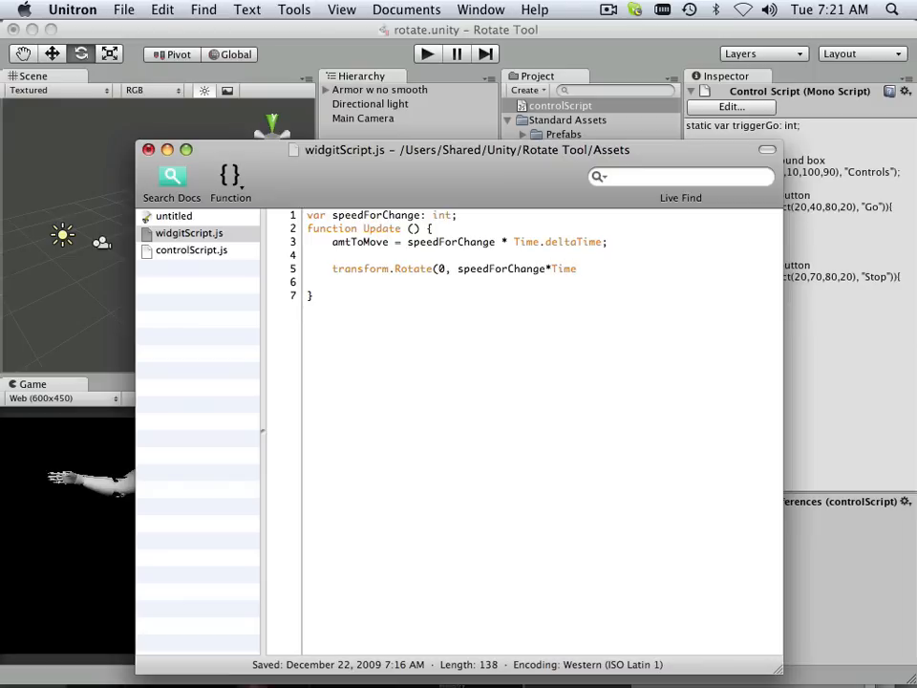
{"action": "type", "text": ".delt"}
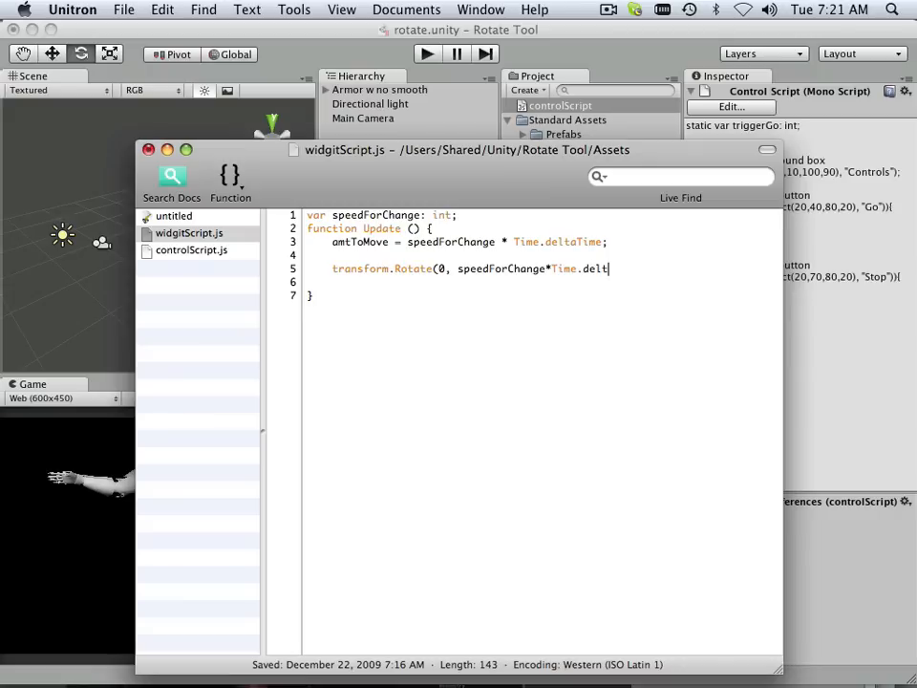
{"action": "type", "text": "aTi"}
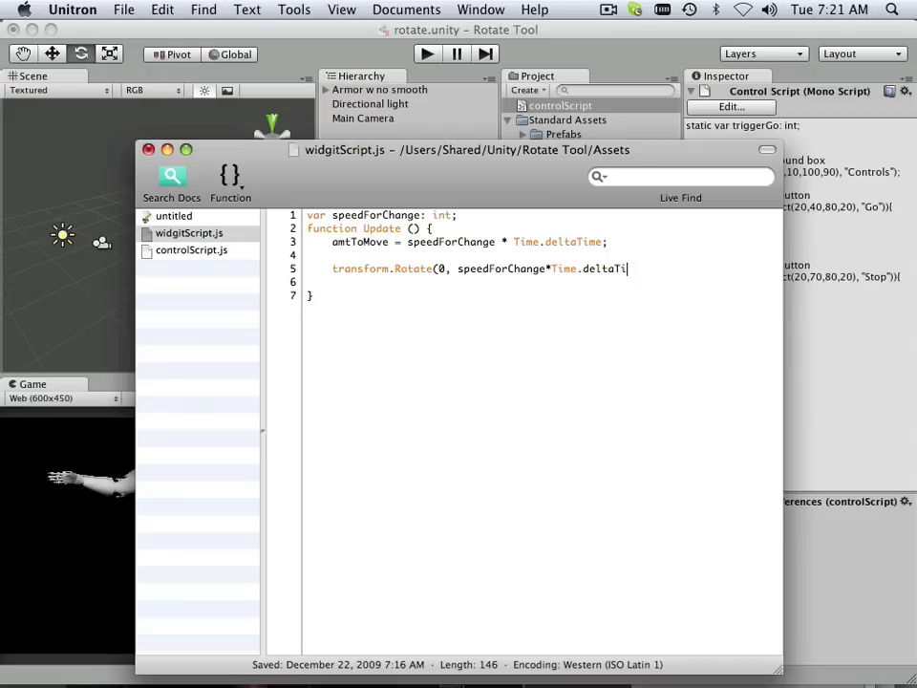
{"action": "type", "text": "me,"}
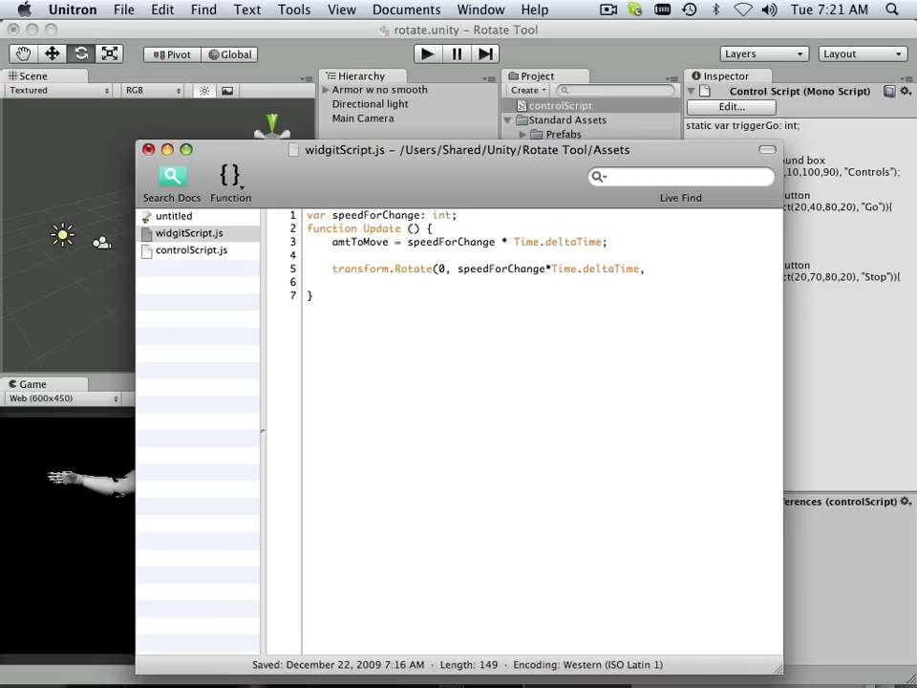
{"action": "type", "text": "0"}
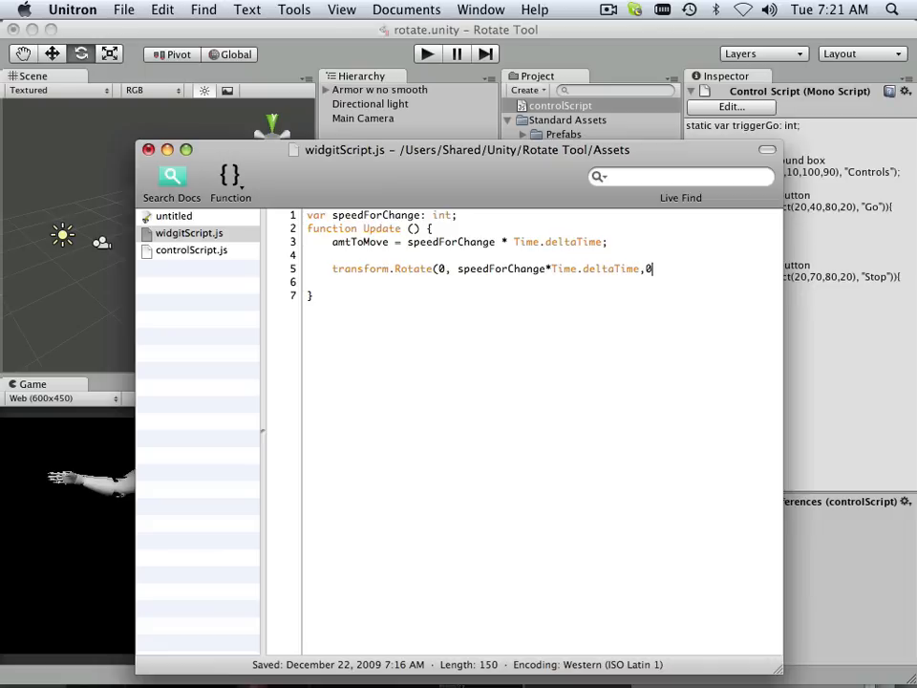
{"action": "type", "text": ")"}
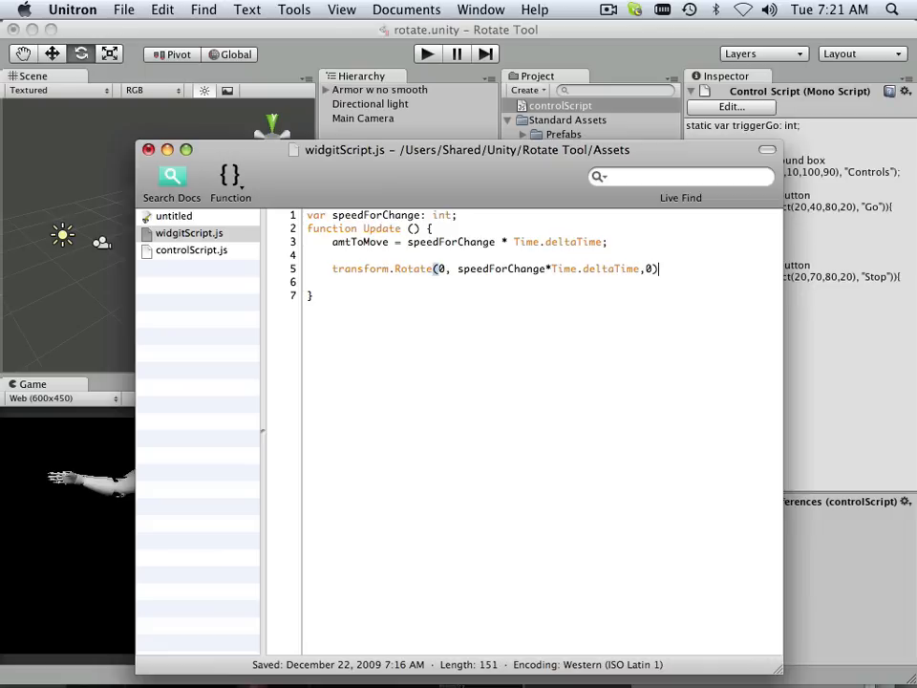
{"action": "type", "text": ";"}
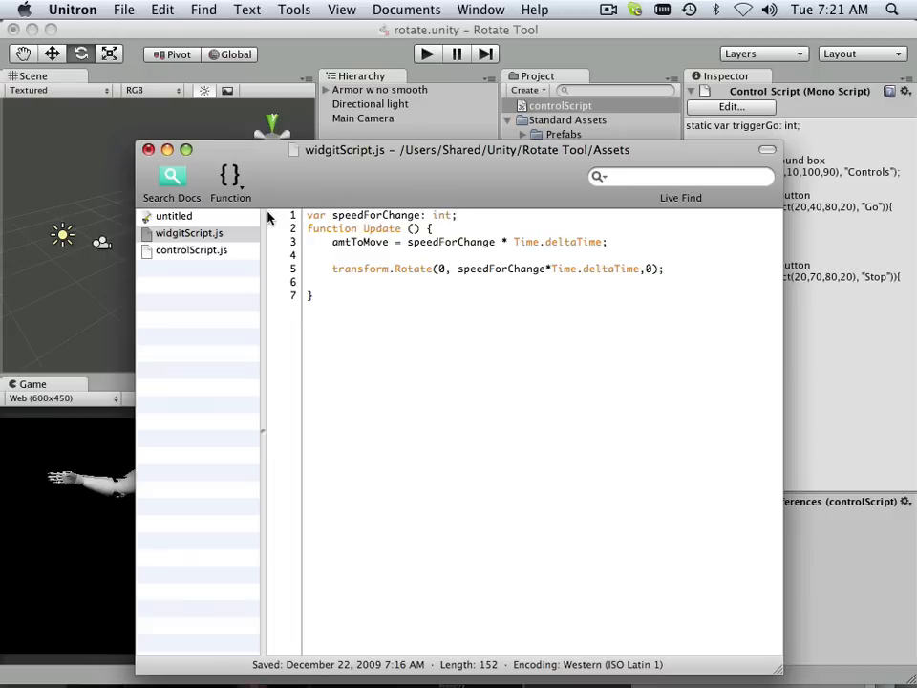
Step: Switch back to Unity, play the scene once and stop it again
{"action": "left_click", "coordinate": [123, 9]}
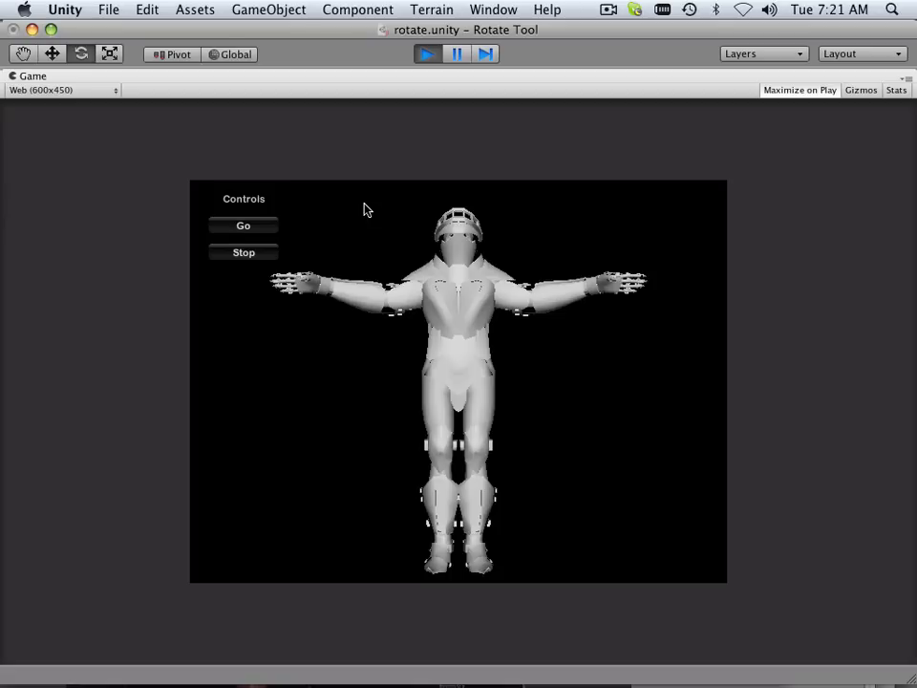
{"action": "left_click", "coordinate": [427, 54]}
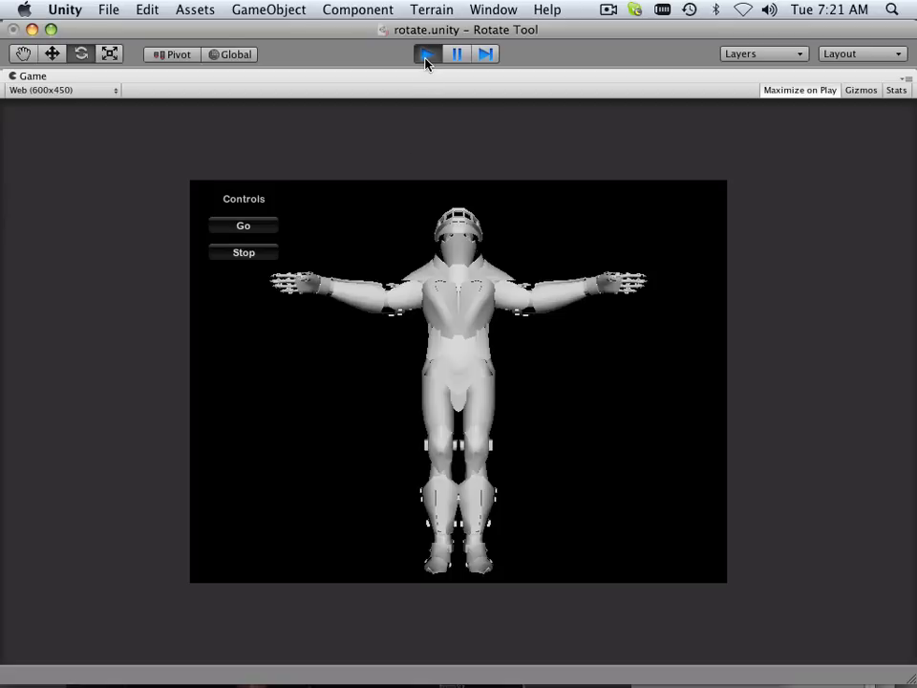
{"action": "left_click", "coordinate": [428, 54]}
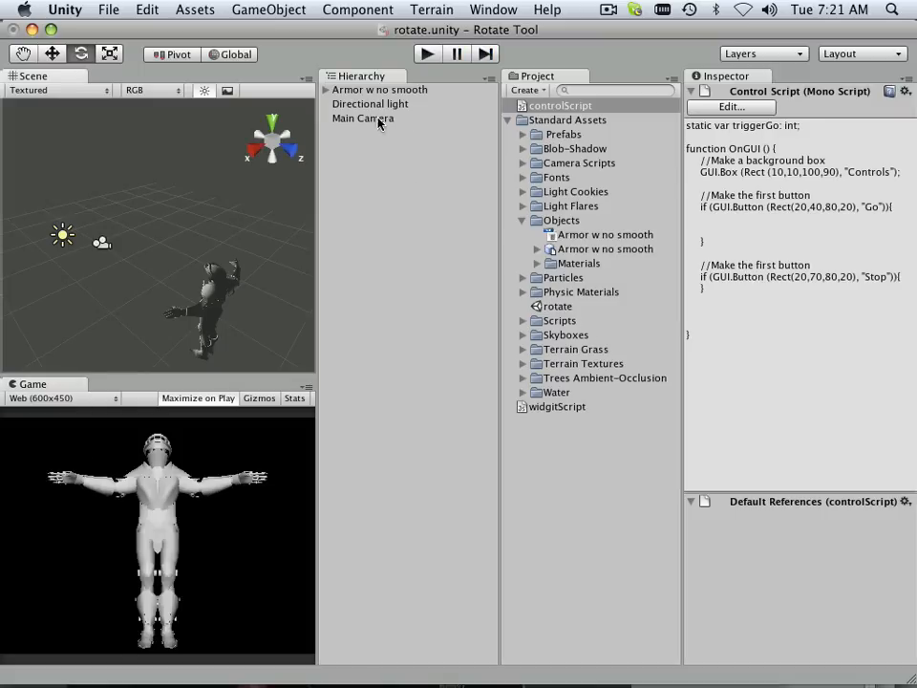
Step: Set the armor model's Speed For Change to 5 so it spins in play mode
{"action": "left_click", "coordinate": [380, 90]}
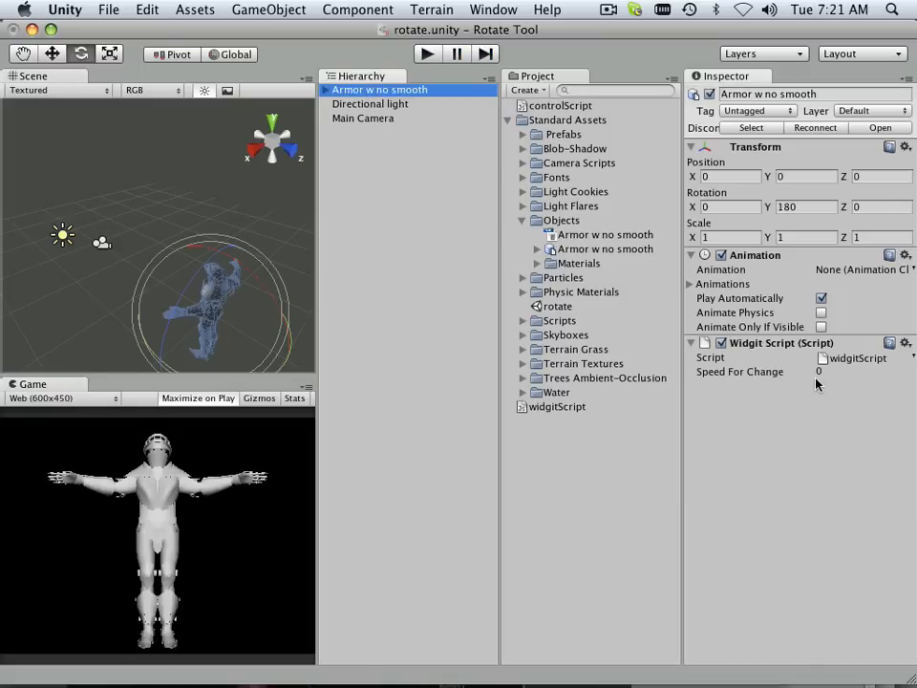
{"action": "left_click", "coordinate": [859, 371]}
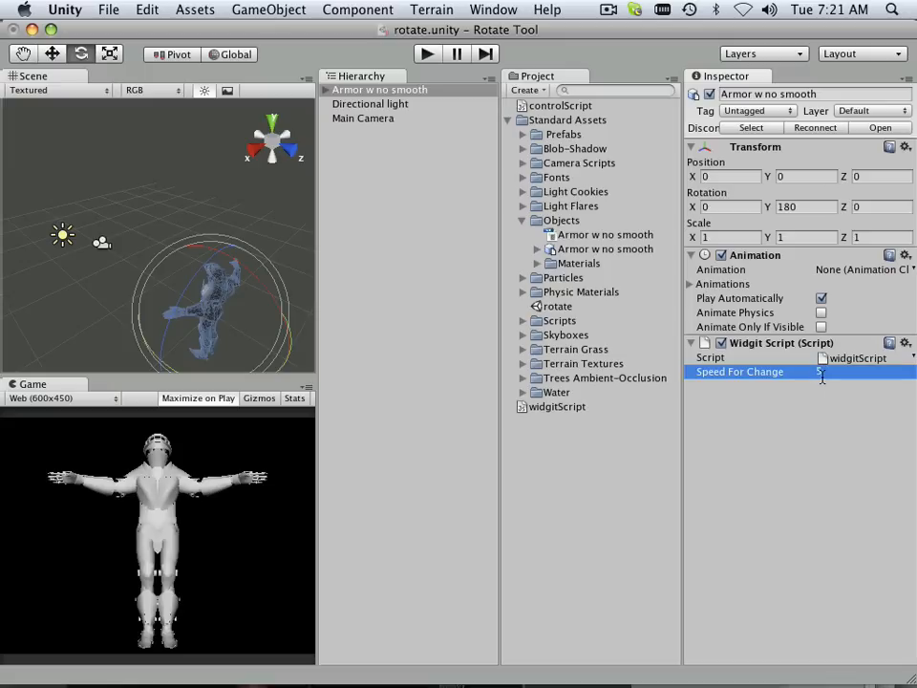
{"action": "type", "text": "5"}
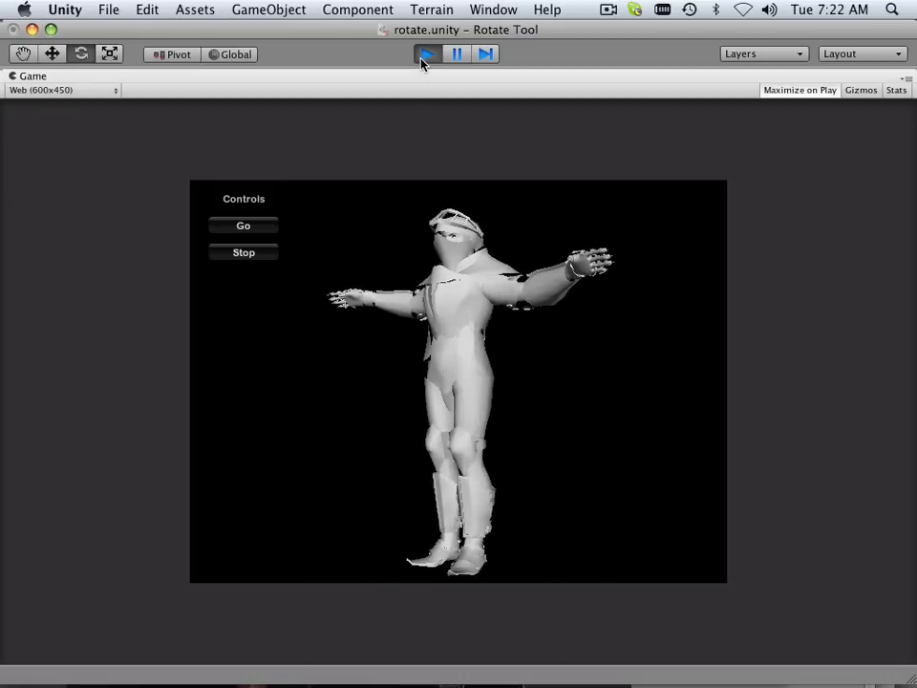
Step: Stop play mode, leaving Speed For Change at 5
{"action": "left_click", "coordinate": [426, 53]}
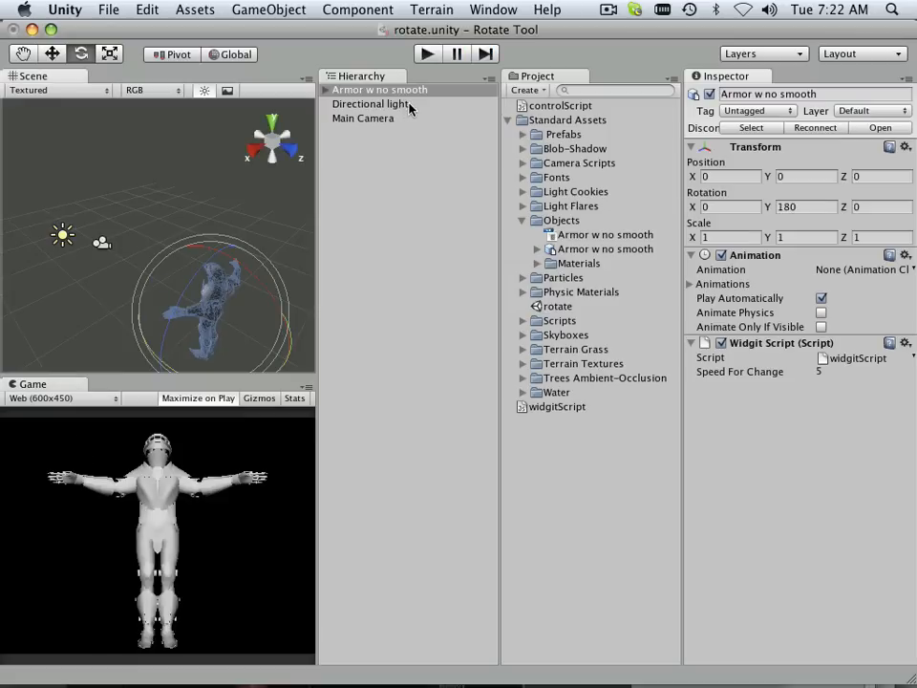
{"action": "mouse_move", "coordinate": [371, 334]}
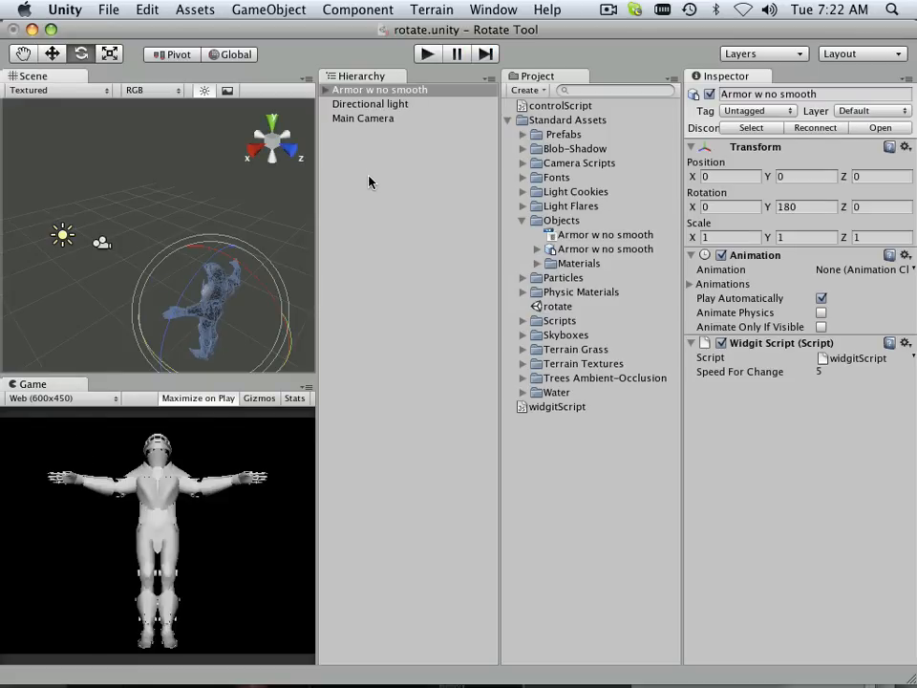
{"action": "mouse_move", "coordinate": [371, 206]}
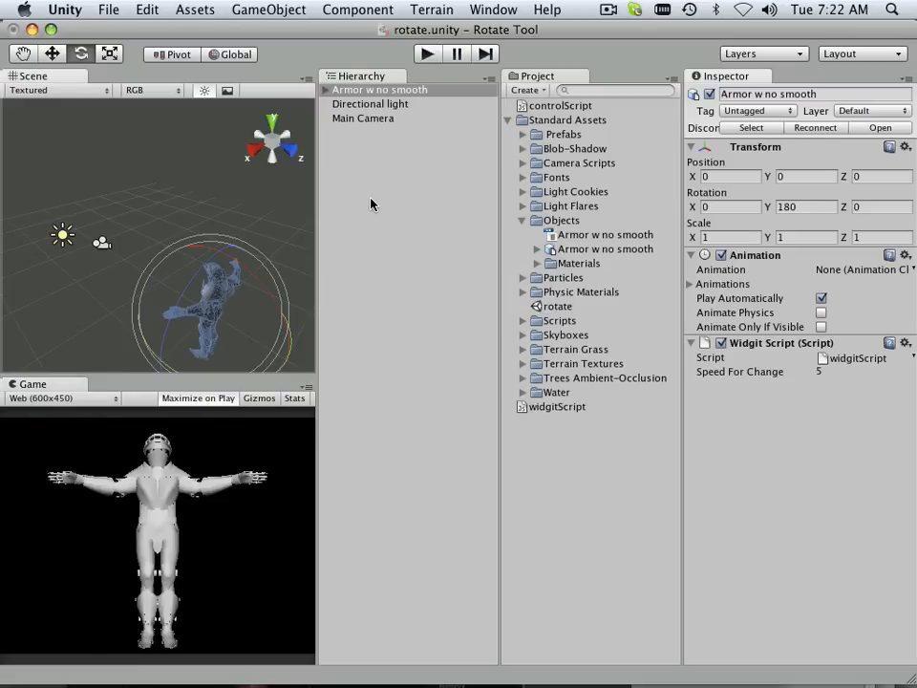